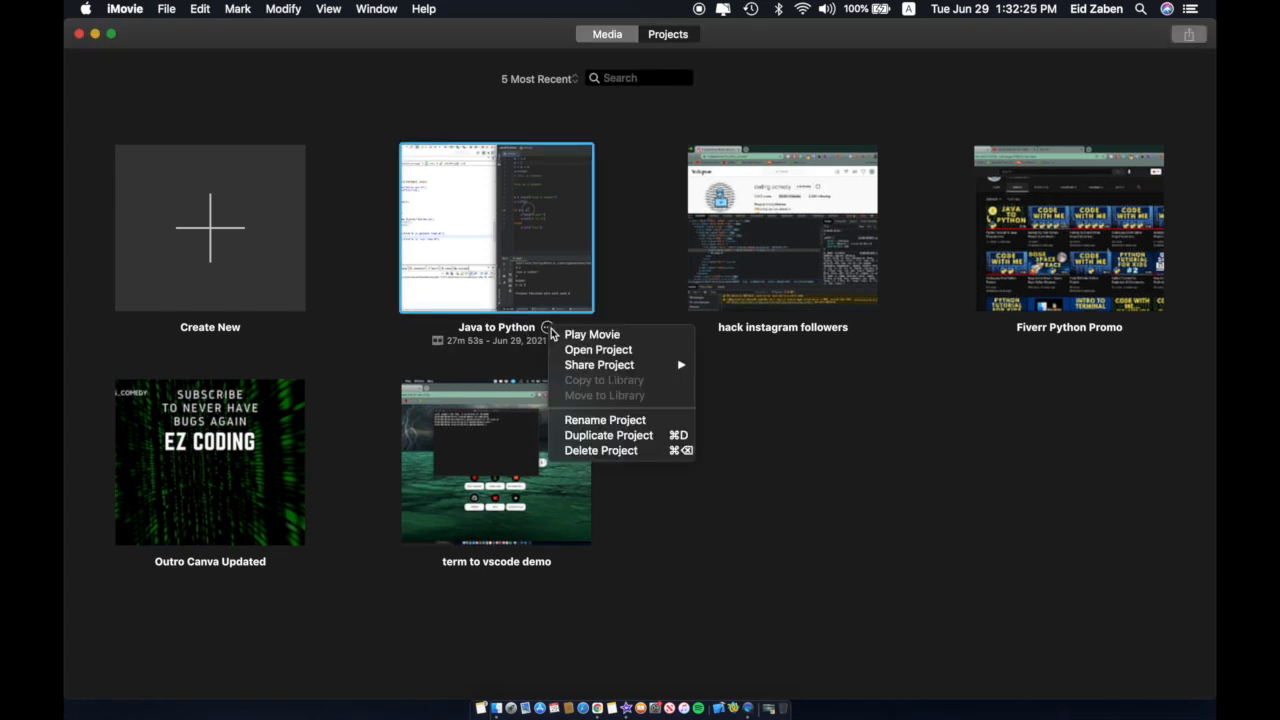
{"action": "mouse_move", "coordinate": [436, 362]}
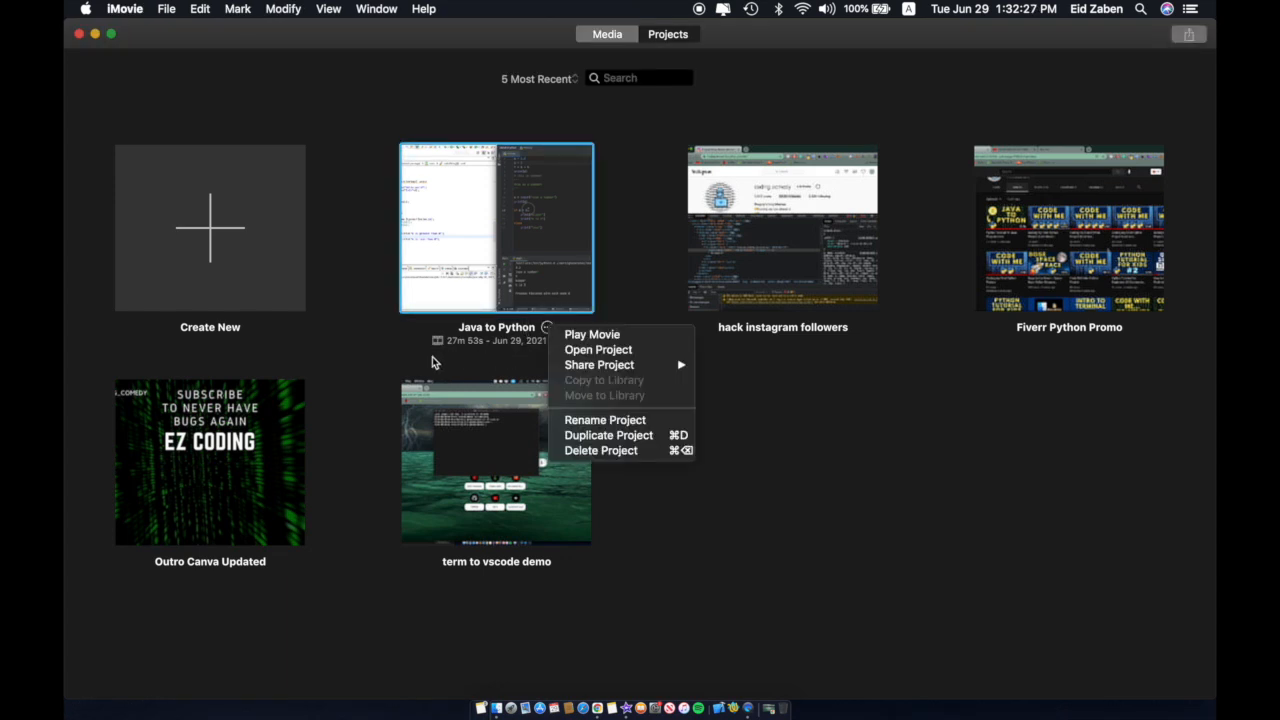
Dismiss the project menu and bring up About This Mac's storage overview (3.64 GB free).
{"action": "left_click", "coordinate": [384, 364]}
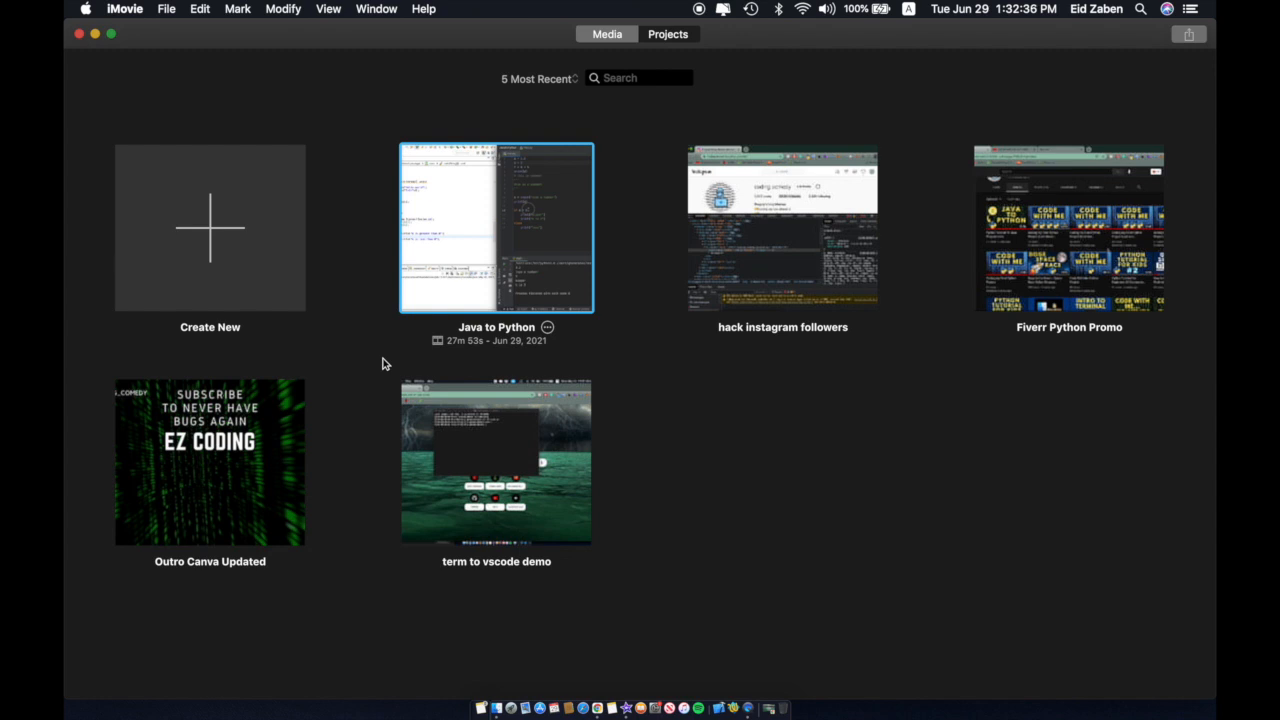
{"action": "left_click", "coordinate": [86, 8]}
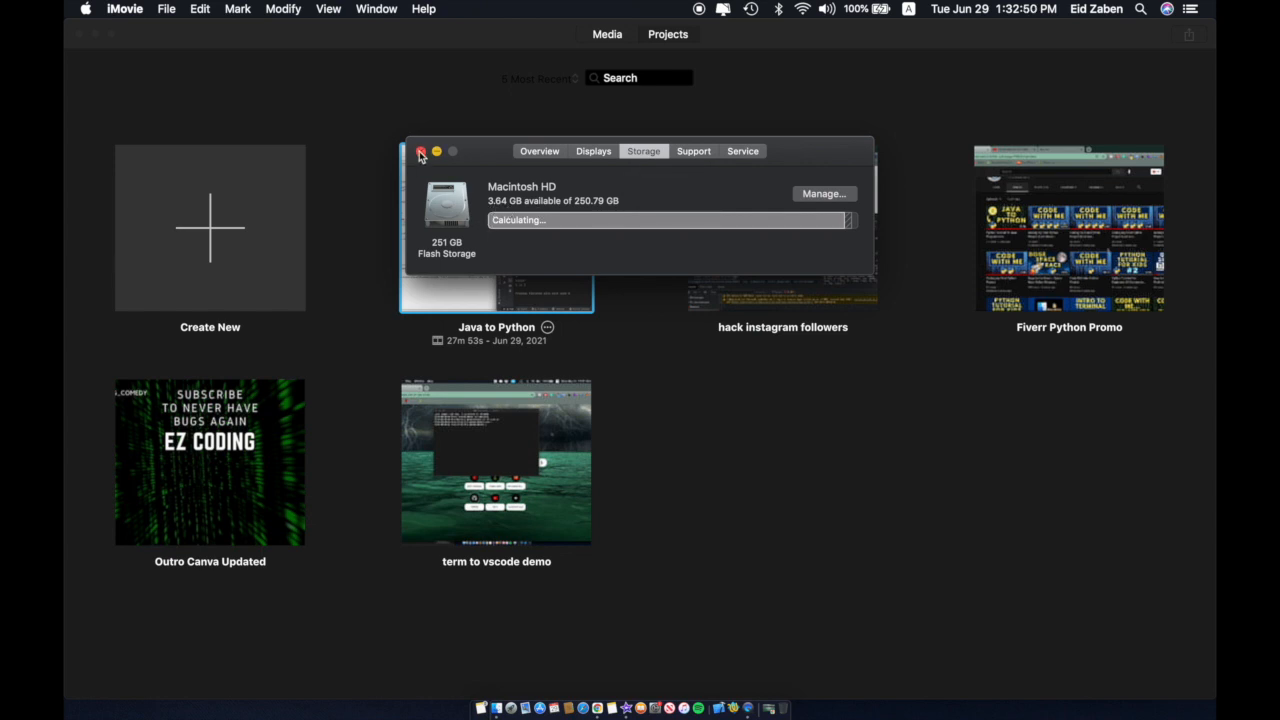
Close the storage overview, returning to the iMovie projects library.
{"action": "left_click", "coordinate": [420, 152]}
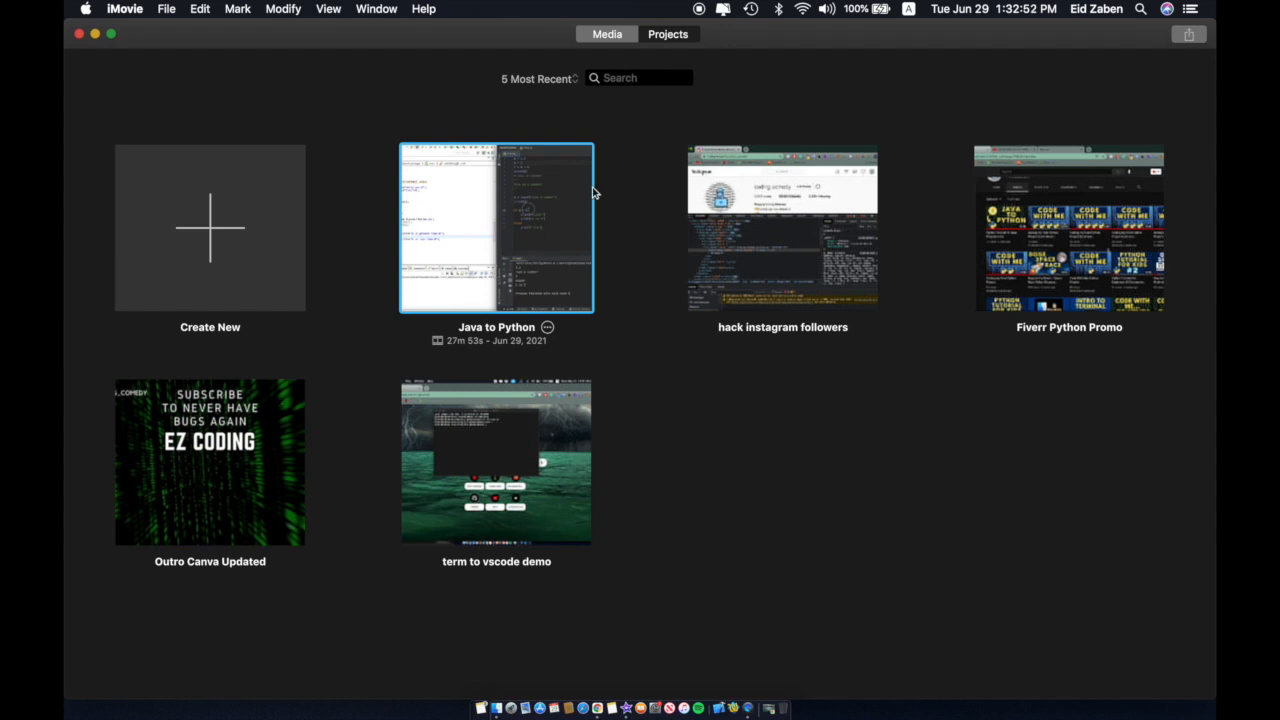
{"action": "mouse_move", "coordinate": [504, 344]}
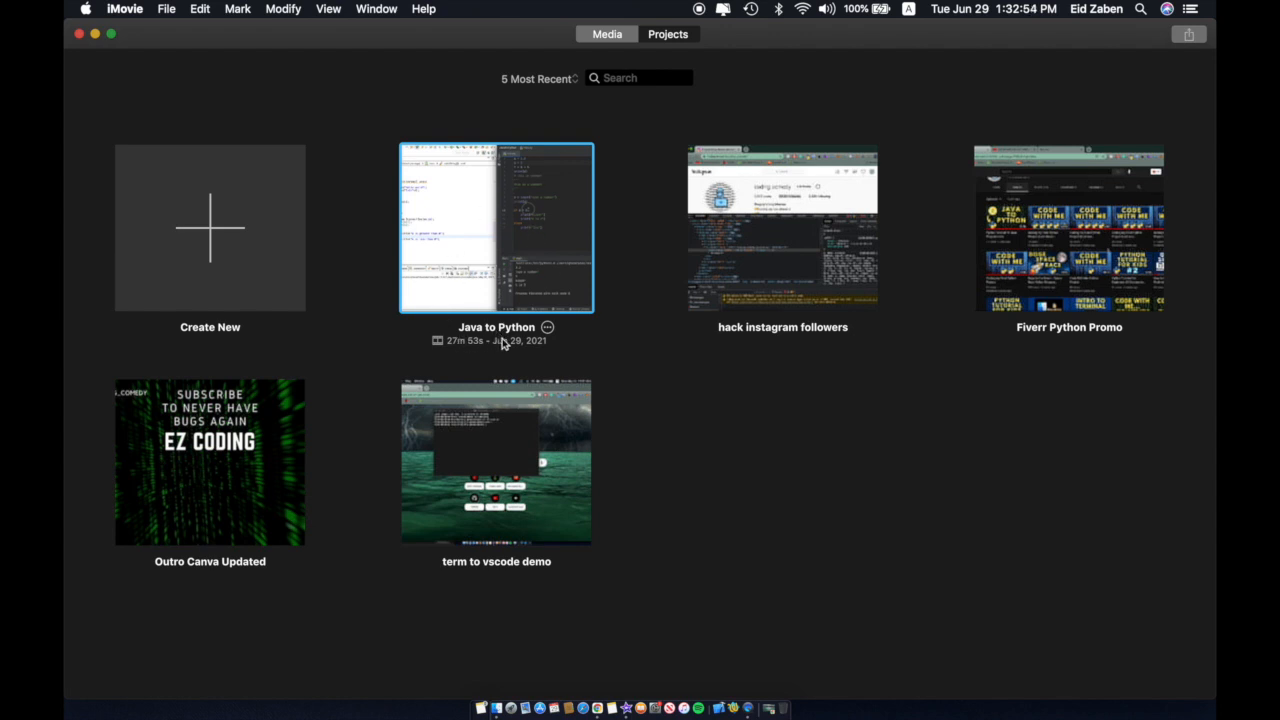
{"action": "mouse_move", "coordinate": [524, 348]}
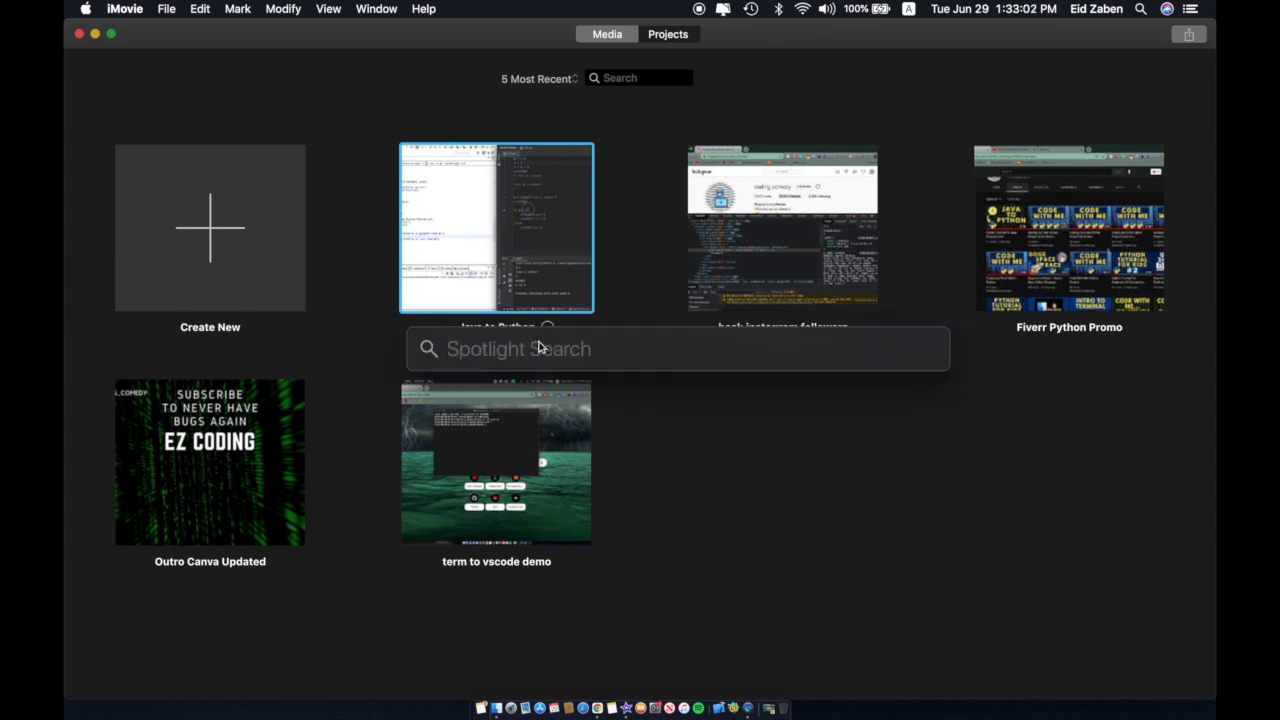
Launch Finder from Spotlight by searching 'finder'.
{"action": "type", "text": "finder"}
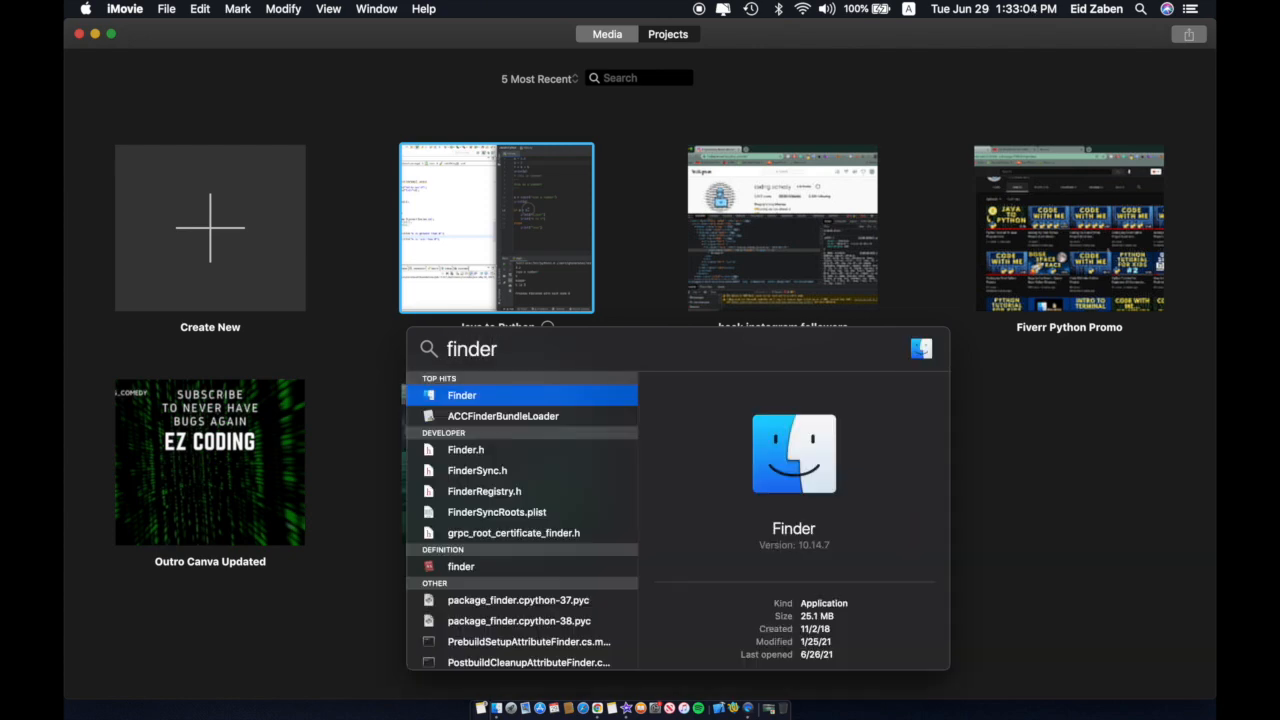
{"action": "left_click", "coordinate": [462, 396]}
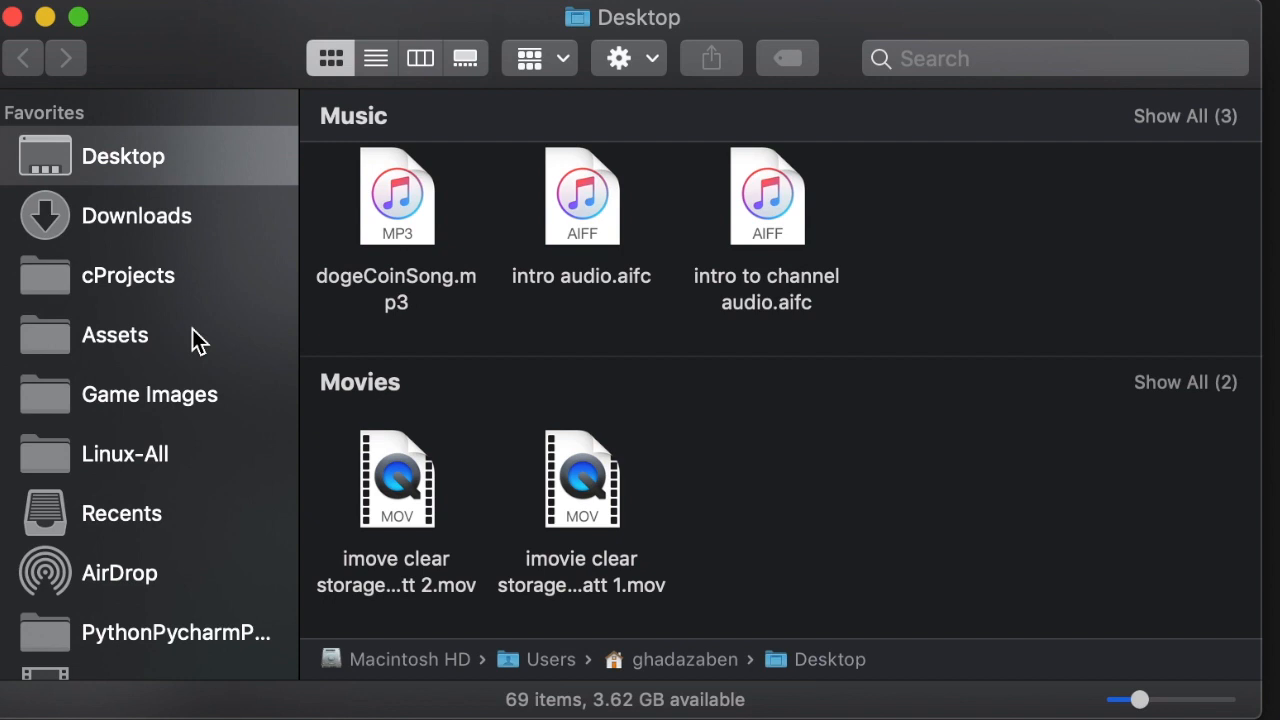
Navigate Macintosh HD > Users into the ghadazaben home folder.
{"action": "scroll", "scroll_direction": "down", "scroll_amount": 3}
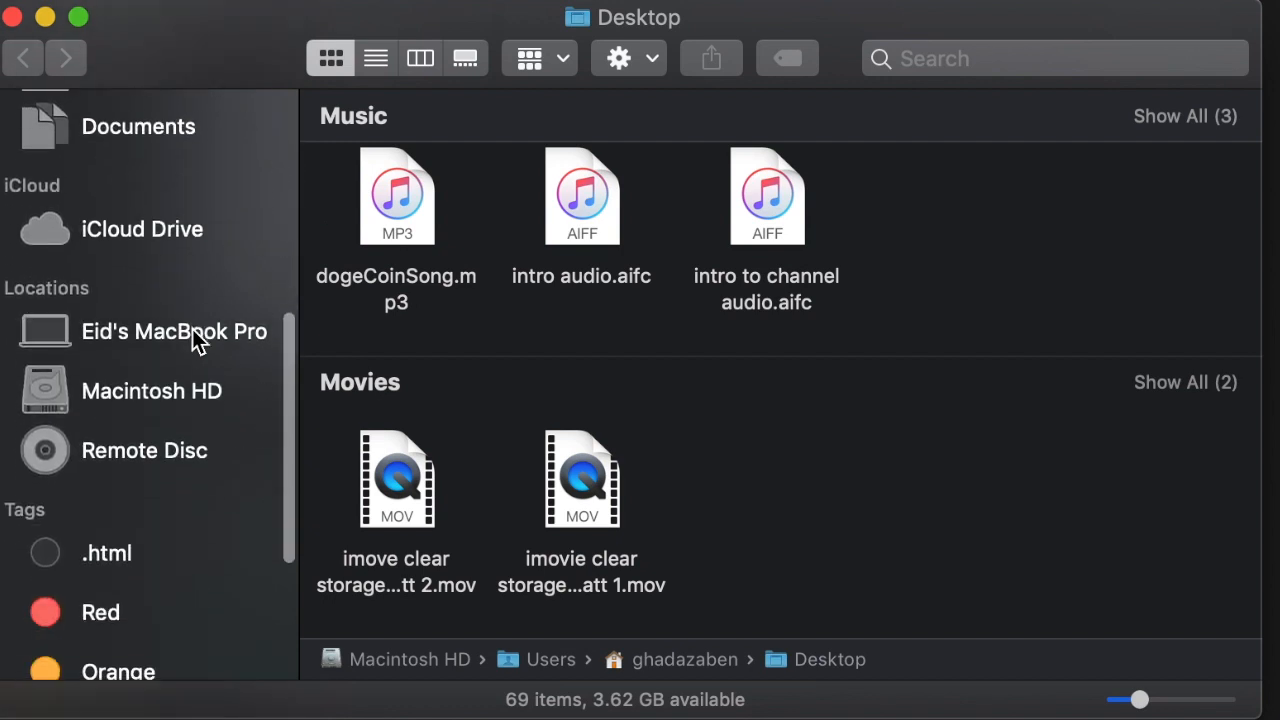
{"action": "scroll", "scroll_direction": "down", "scroll_amount": 3}
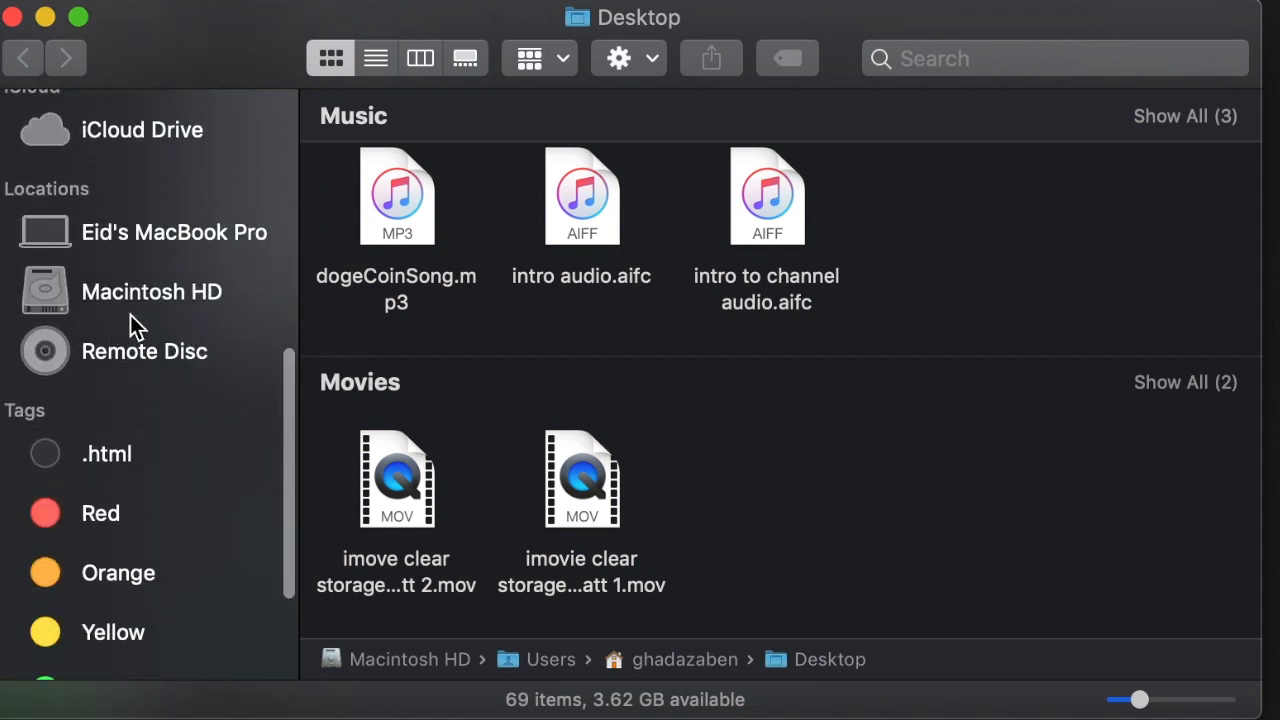
{"action": "left_click", "coordinate": [152, 292]}
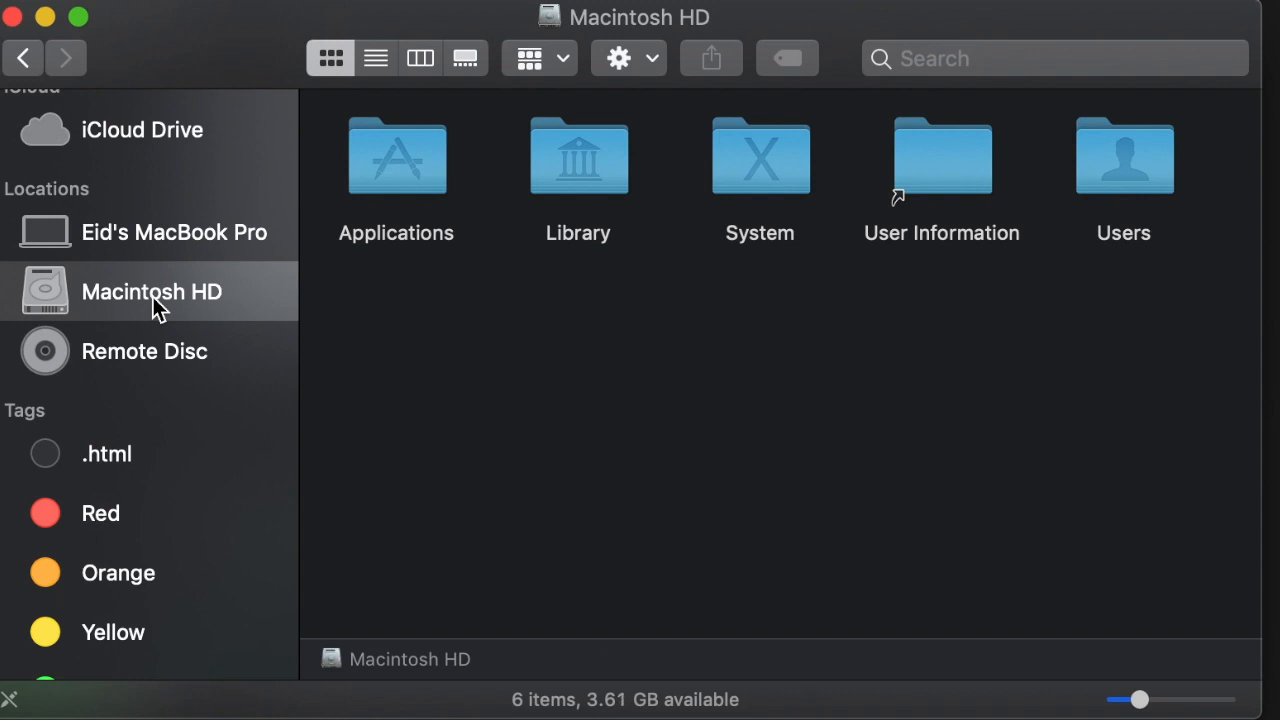
{"action": "mouse_move", "coordinate": [200, 300]}
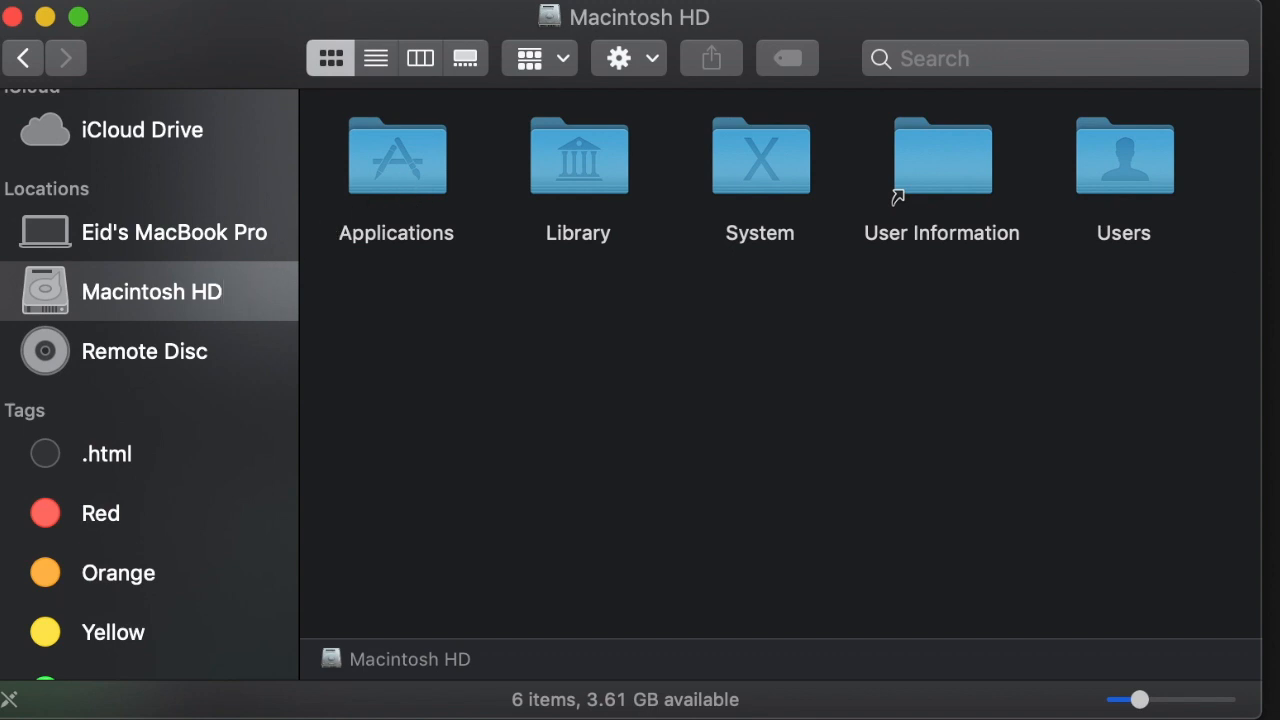
{"action": "double_click", "coordinate": [1124, 156]}
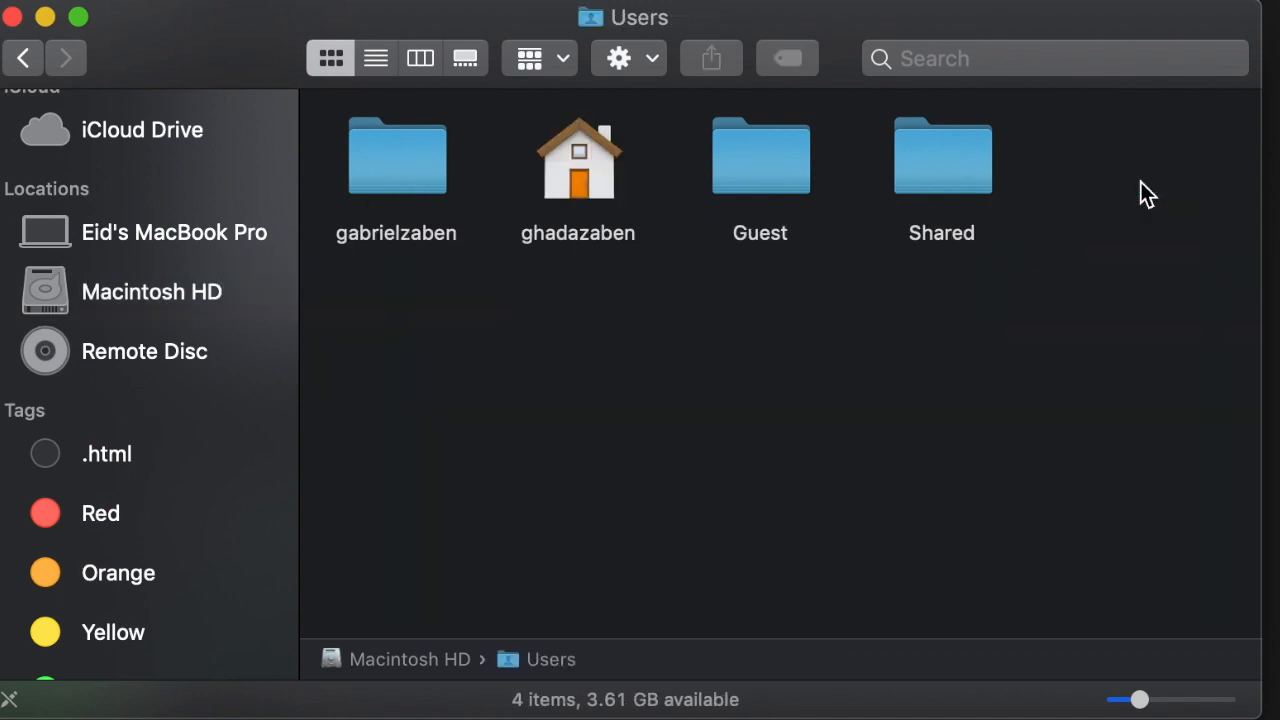
{"action": "mouse_move", "coordinate": [580, 190]}
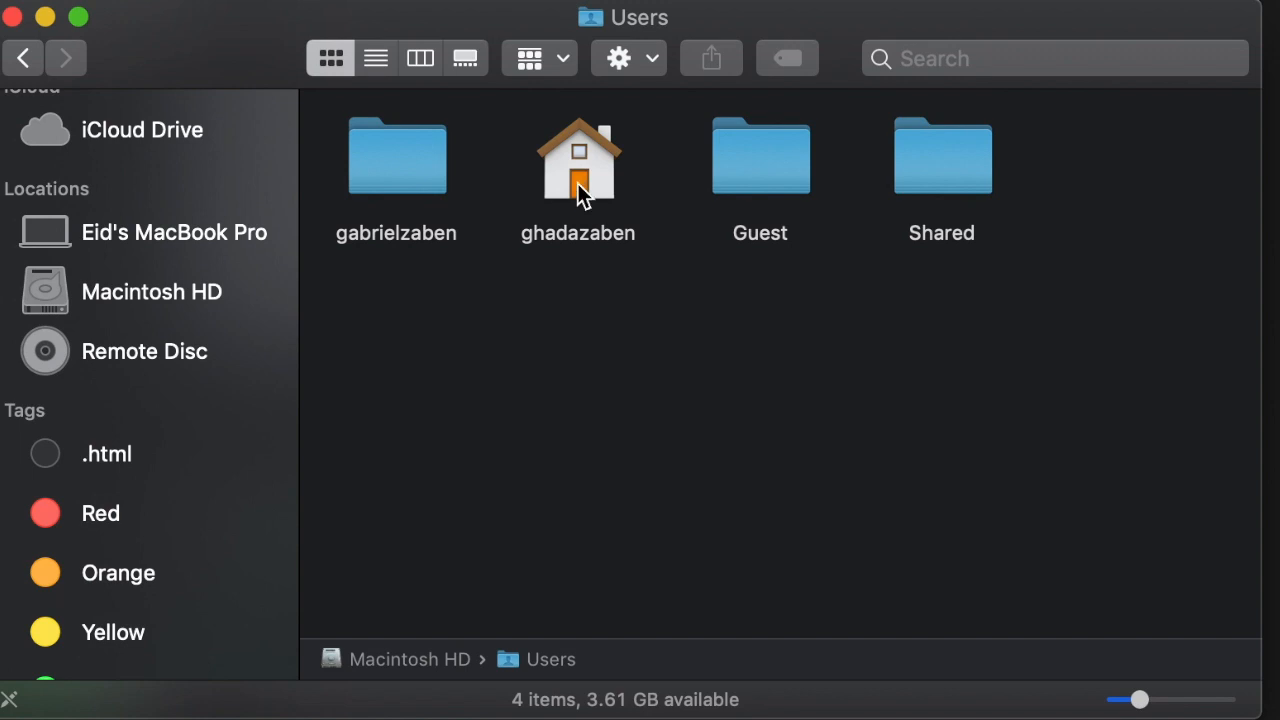
{"action": "double_click", "coordinate": [578, 156]}
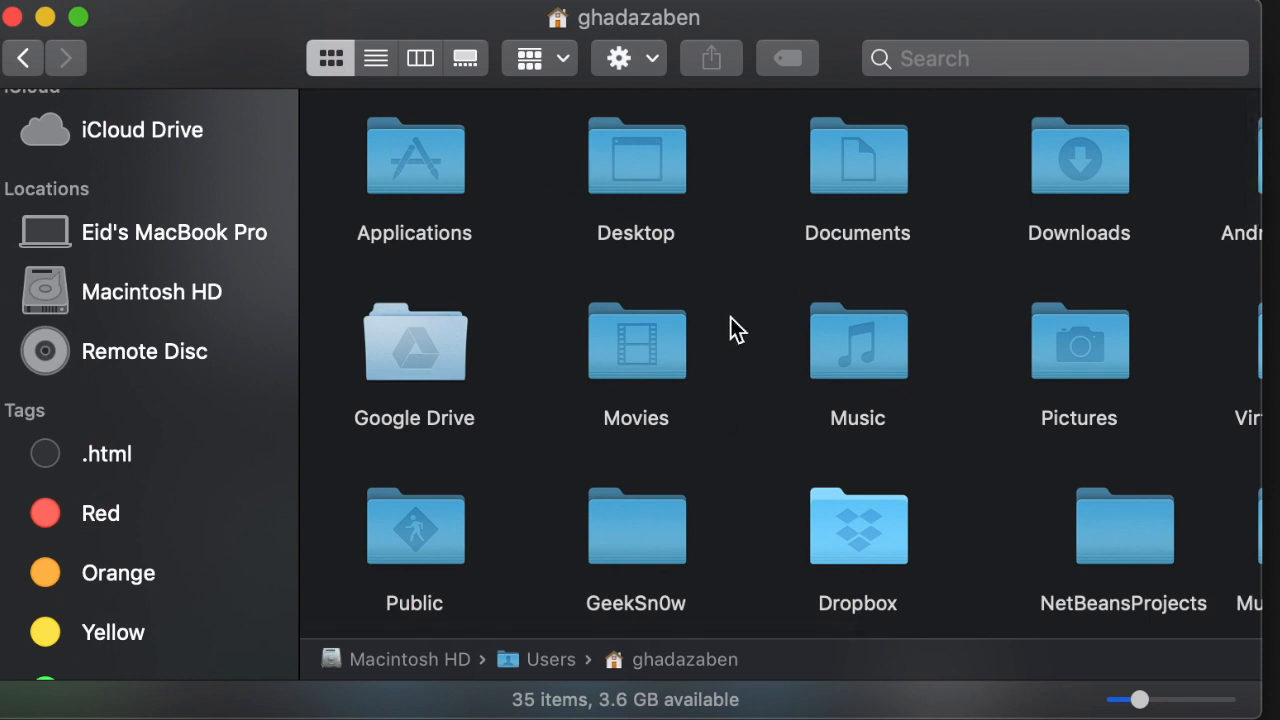
{"action": "mouse_move", "coordinate": [628, 390]}
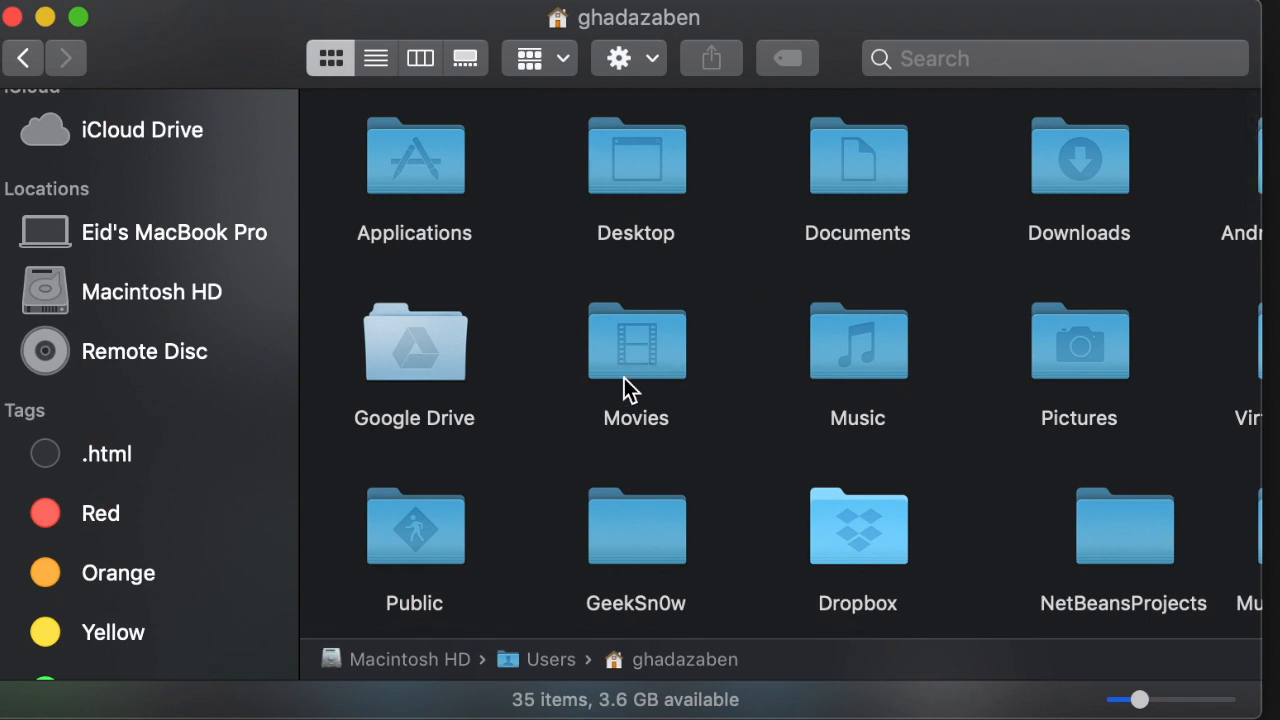
Enter the Movies folder containing iMovie Library, iMovie Theater and an mp4 recording.
{"action": "double_click", "coordinate": [636, 342]}
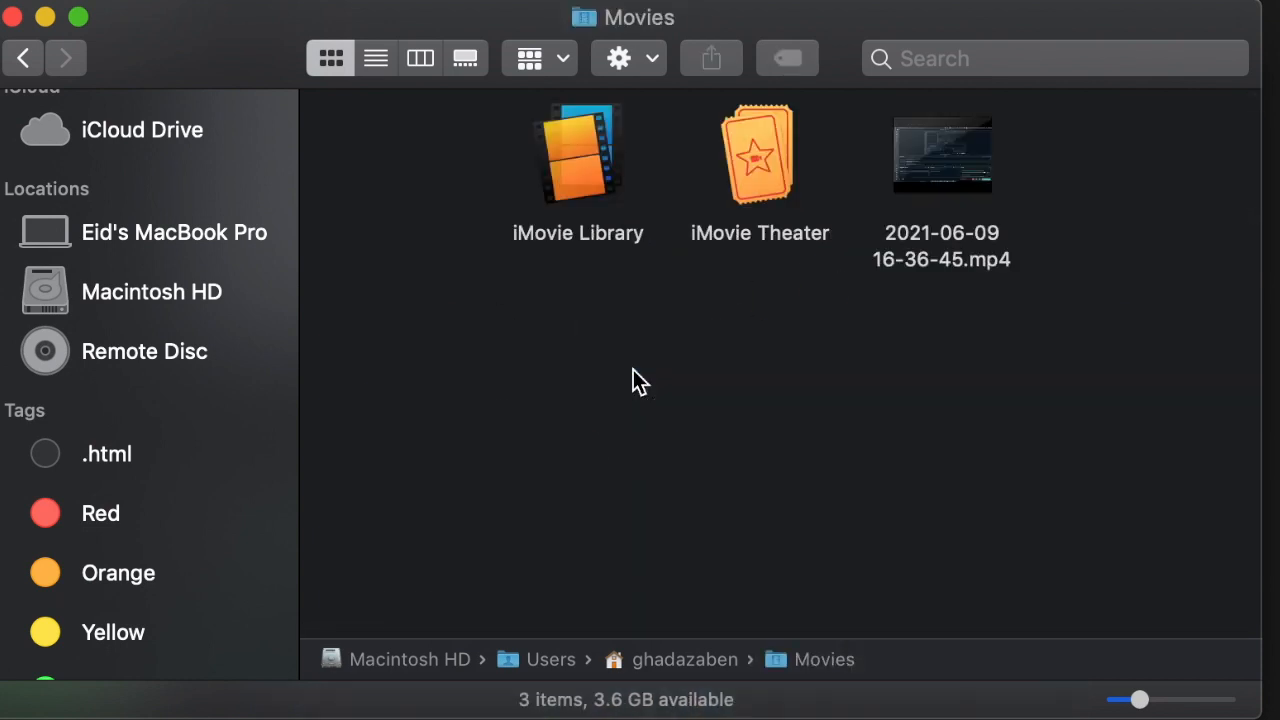
{"action": "mouse_move", "coordinate": [796, 270]}
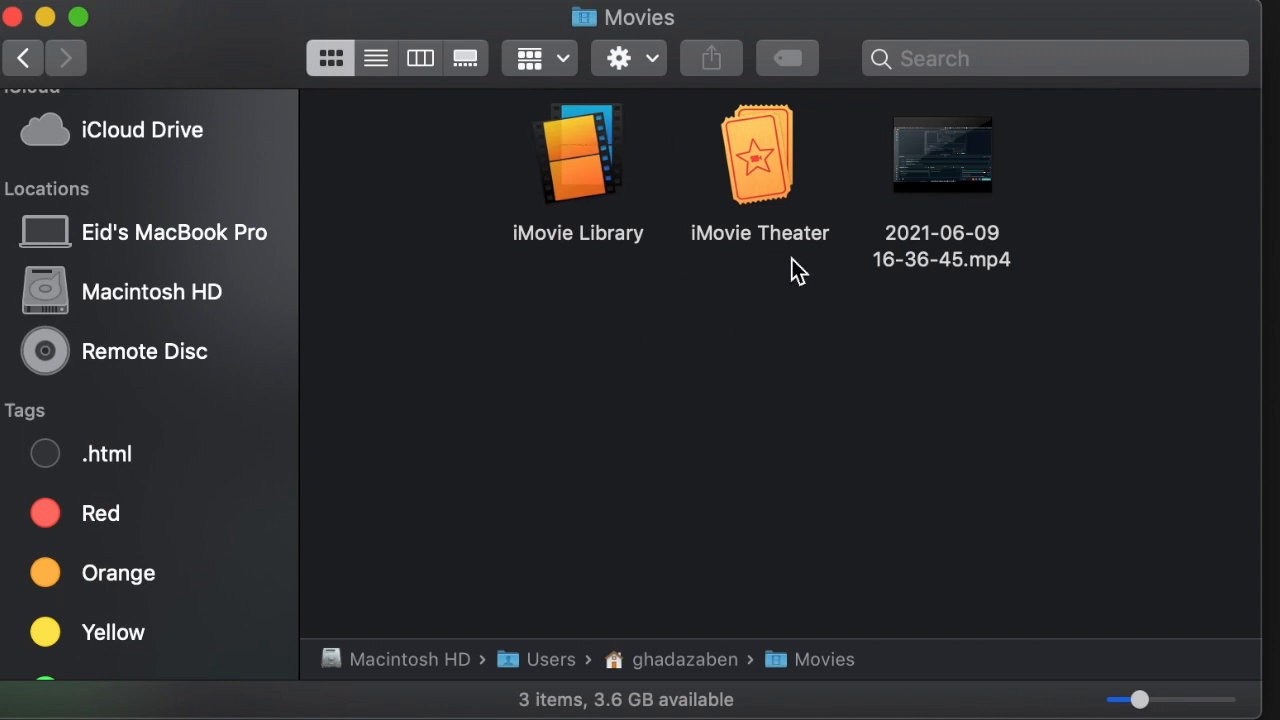
{"action": "mouse_move", "coordinate": [530, 258]}
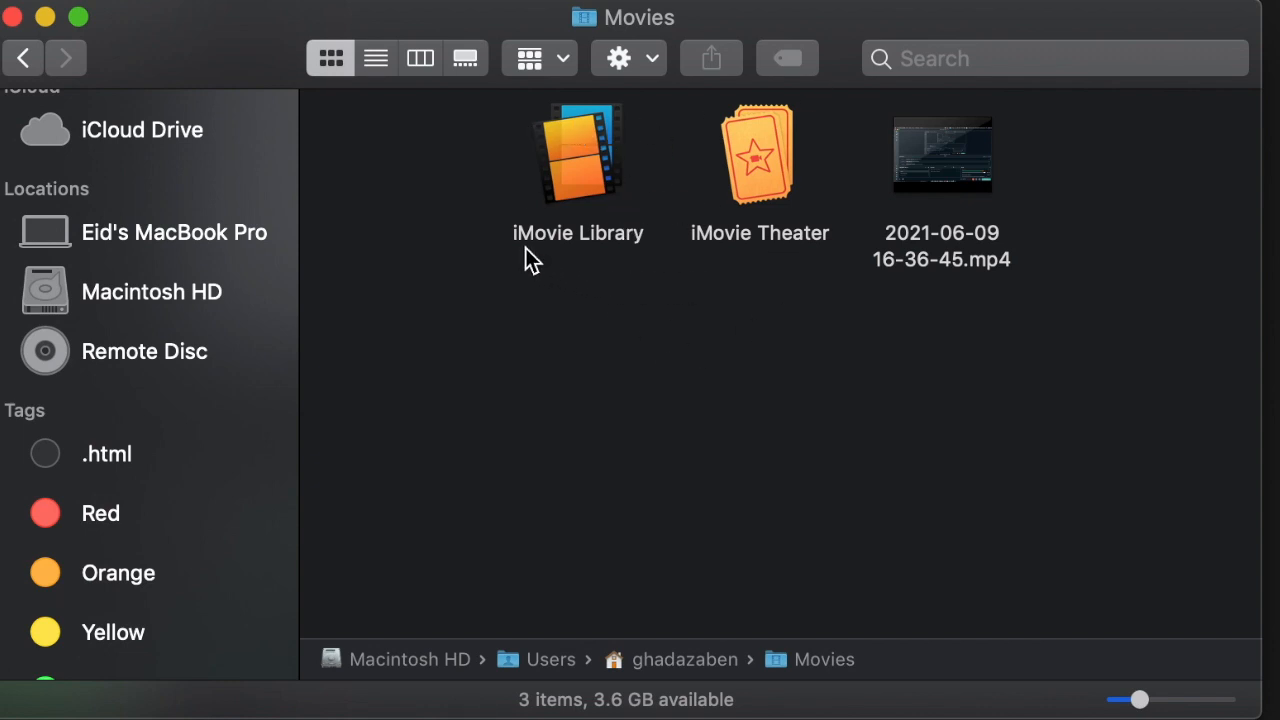
{"action": "mouse_move", "coordinate": [736, 270]}
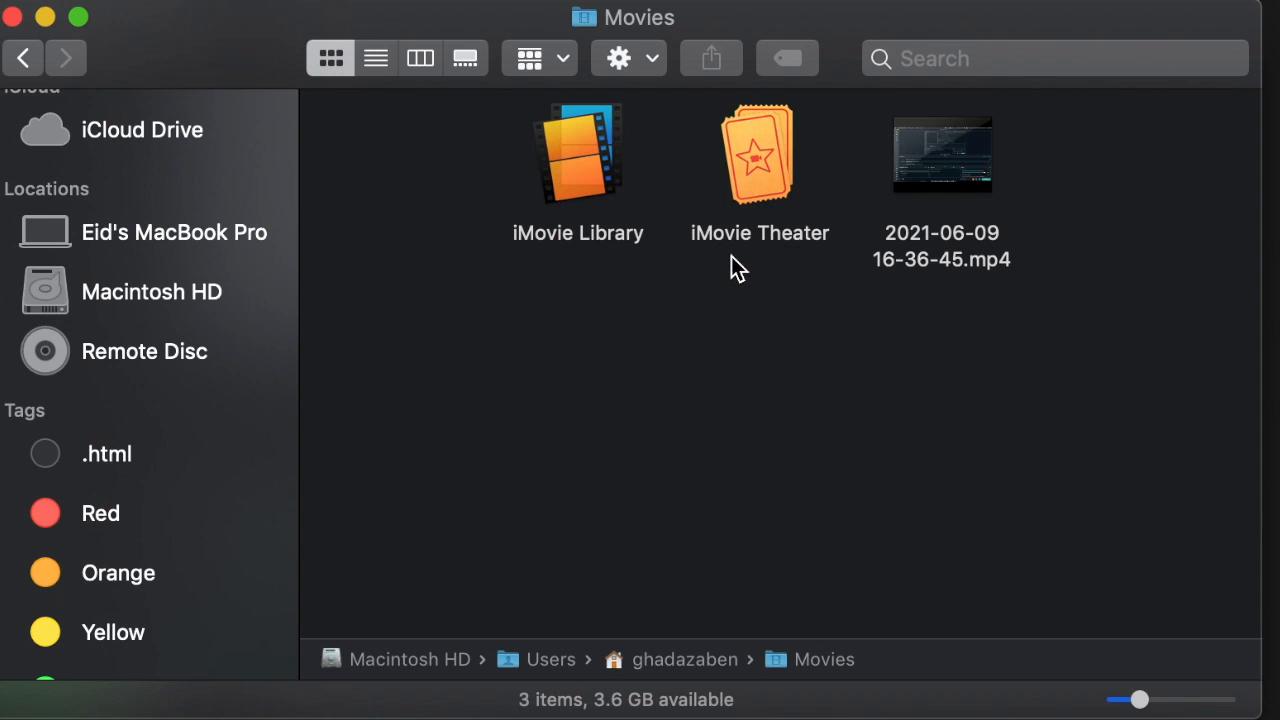
{"action": "mouse_move", "coordinate": [560, 250]}
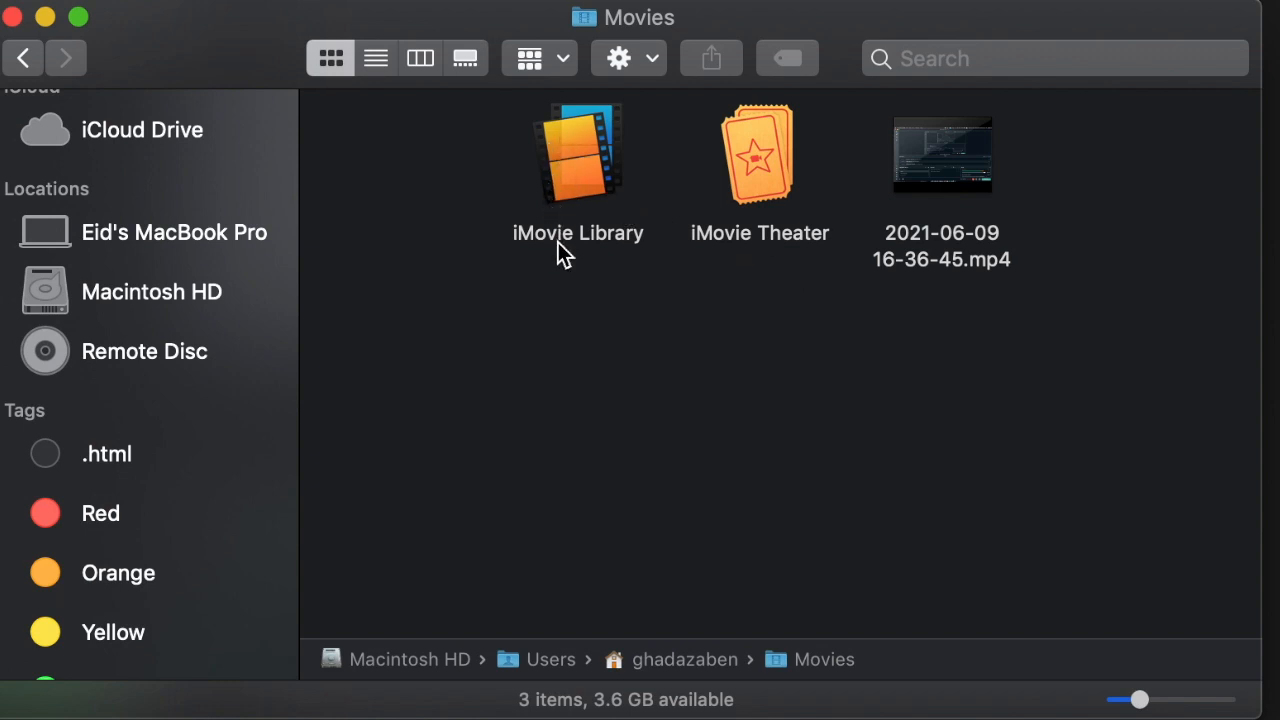
{"action": "mouse_move", "coordinate": [572, 204]}
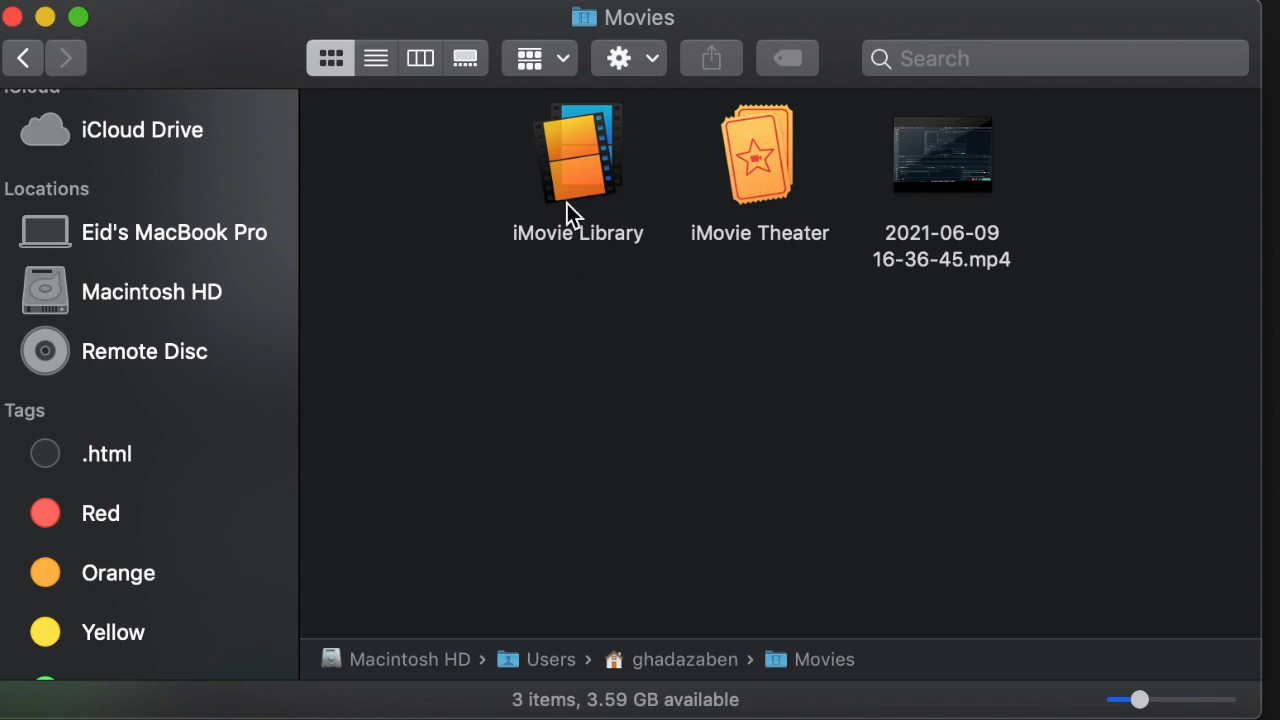
{"action": "mouse_move", "coordinate": [584, 184]}
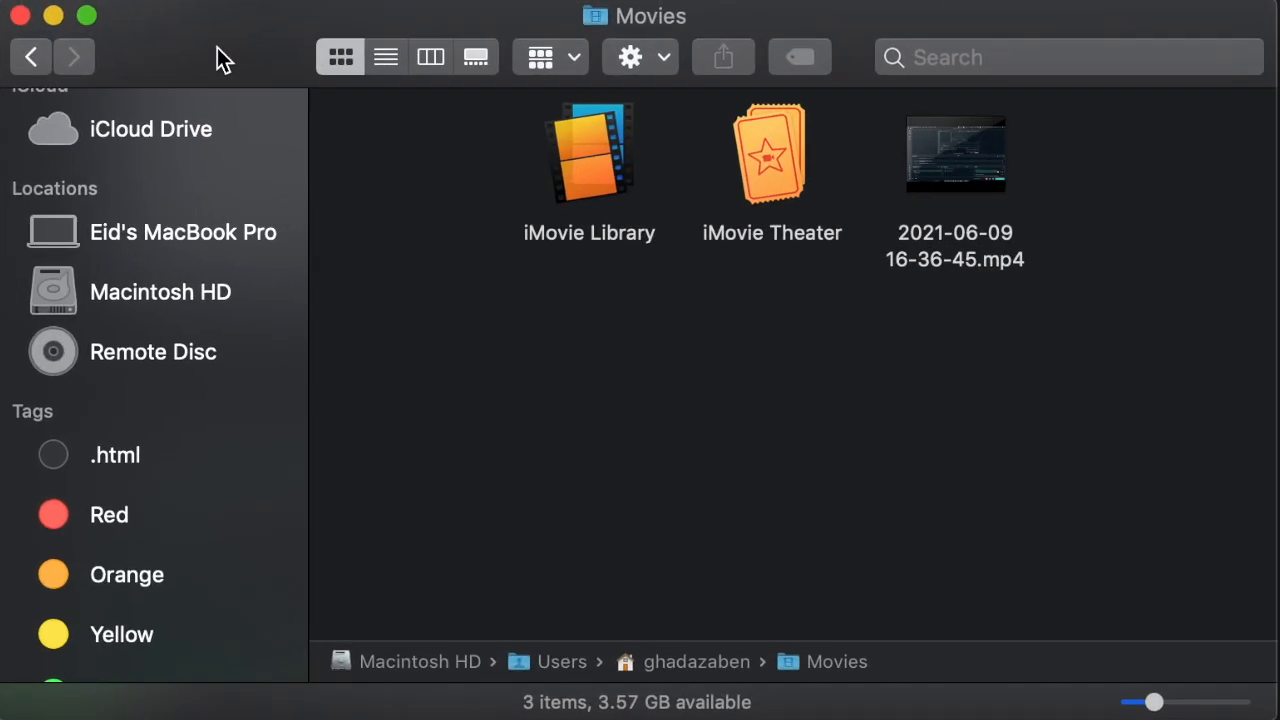
{"action": "mouse_move", "coordinate": [584, 190]}
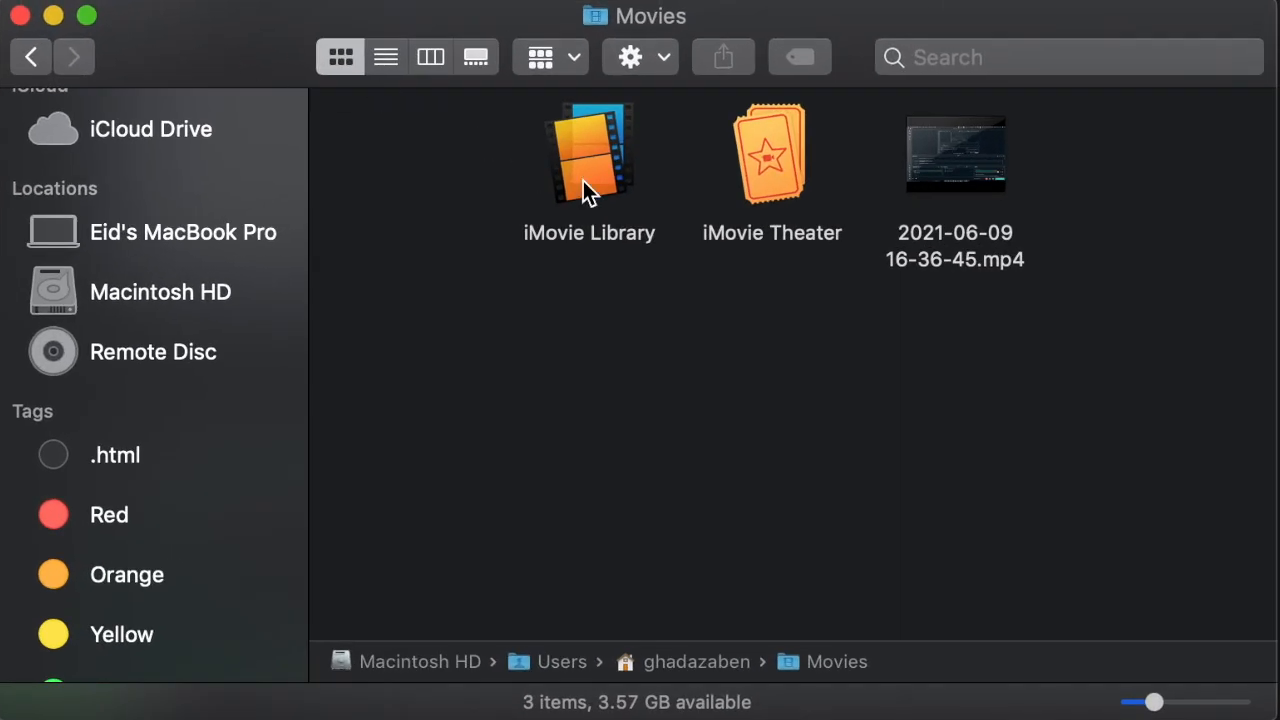
Show the iMovie Library's package contents and locate the Java to Python folder.
{"action": "right_click", "coordinate": [588, 152]}
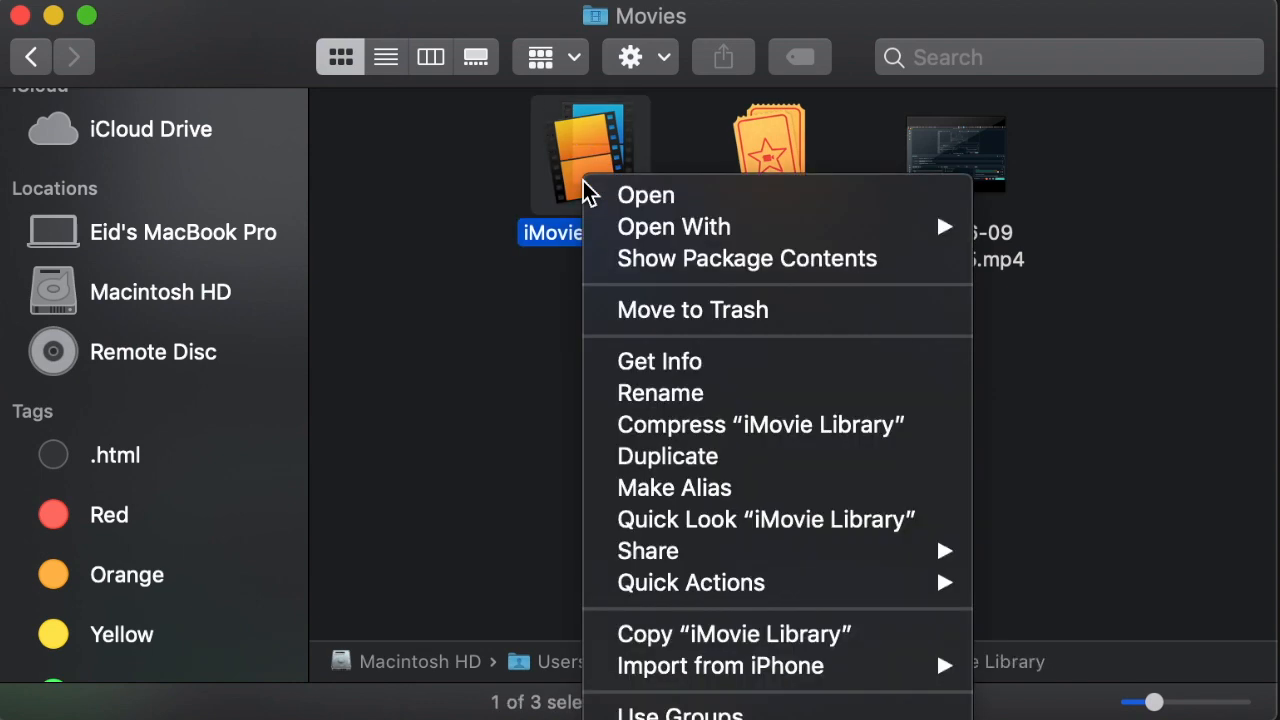
{"action": "mouse_move", "coordinate": [696, 296]}
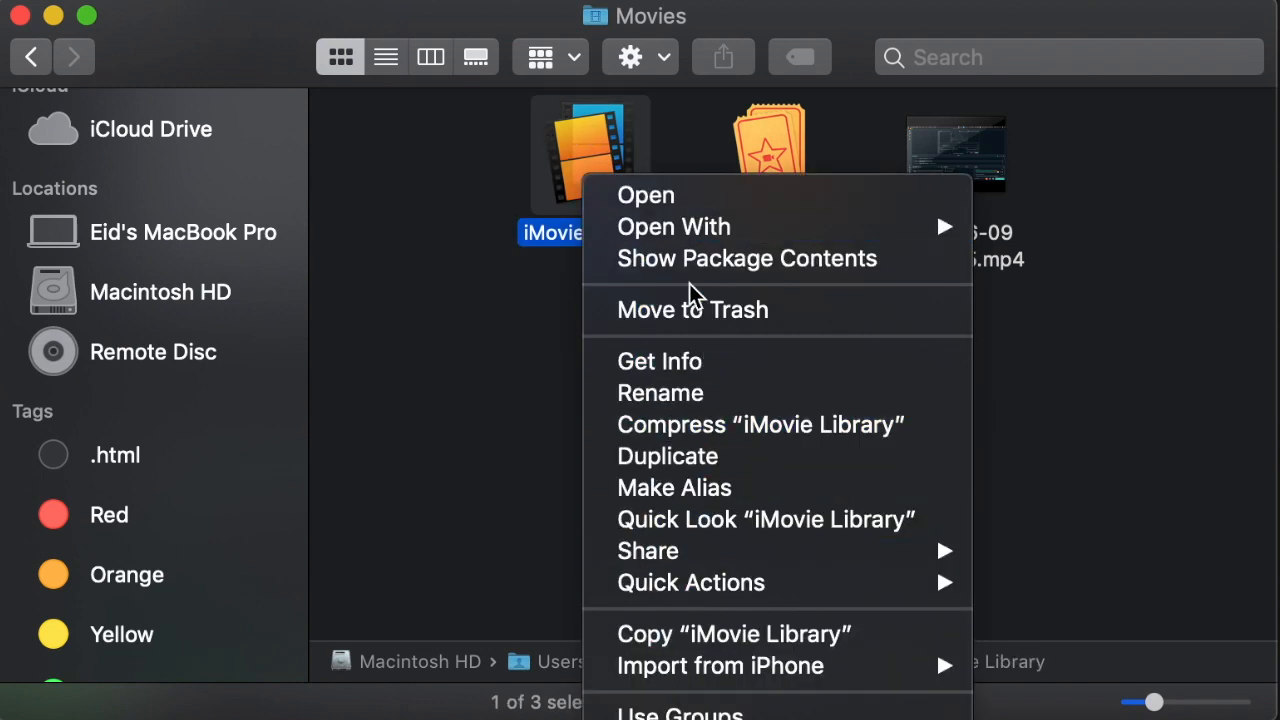
{"action": "mouse_move", "coordinate": [658, 270]}
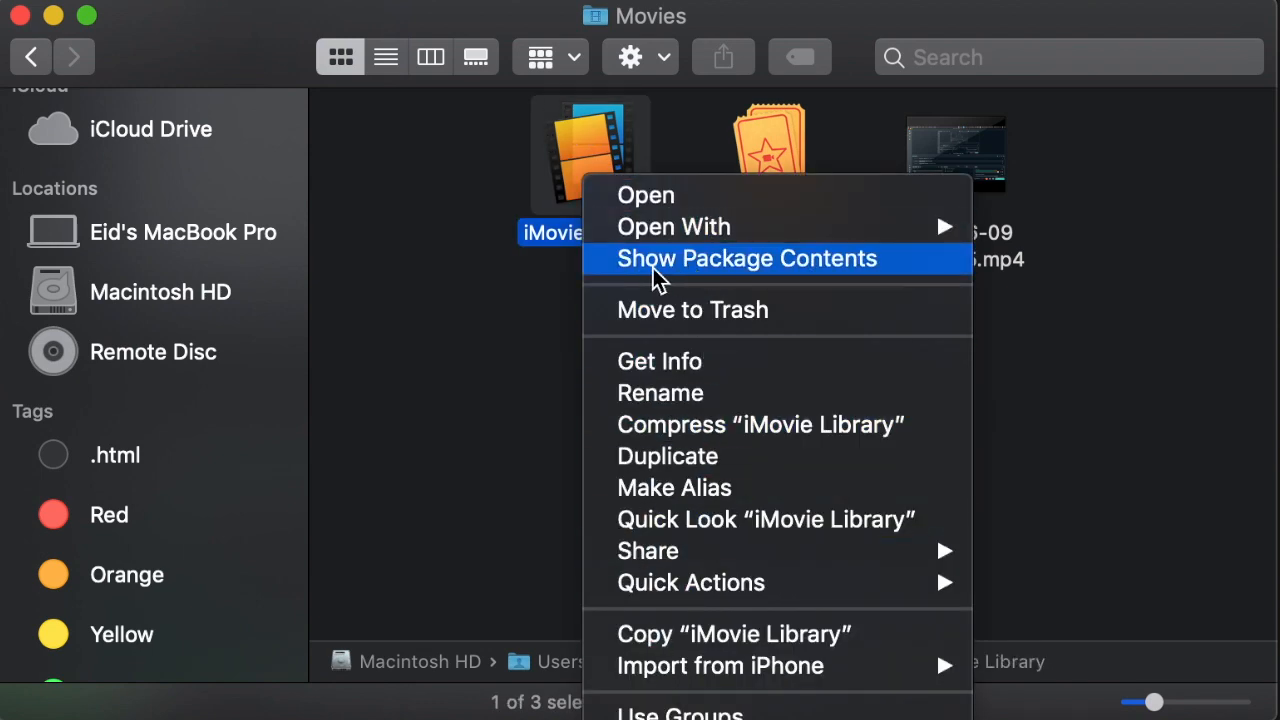
{"action": "mouse_move", "coordinate": [736, 290]}
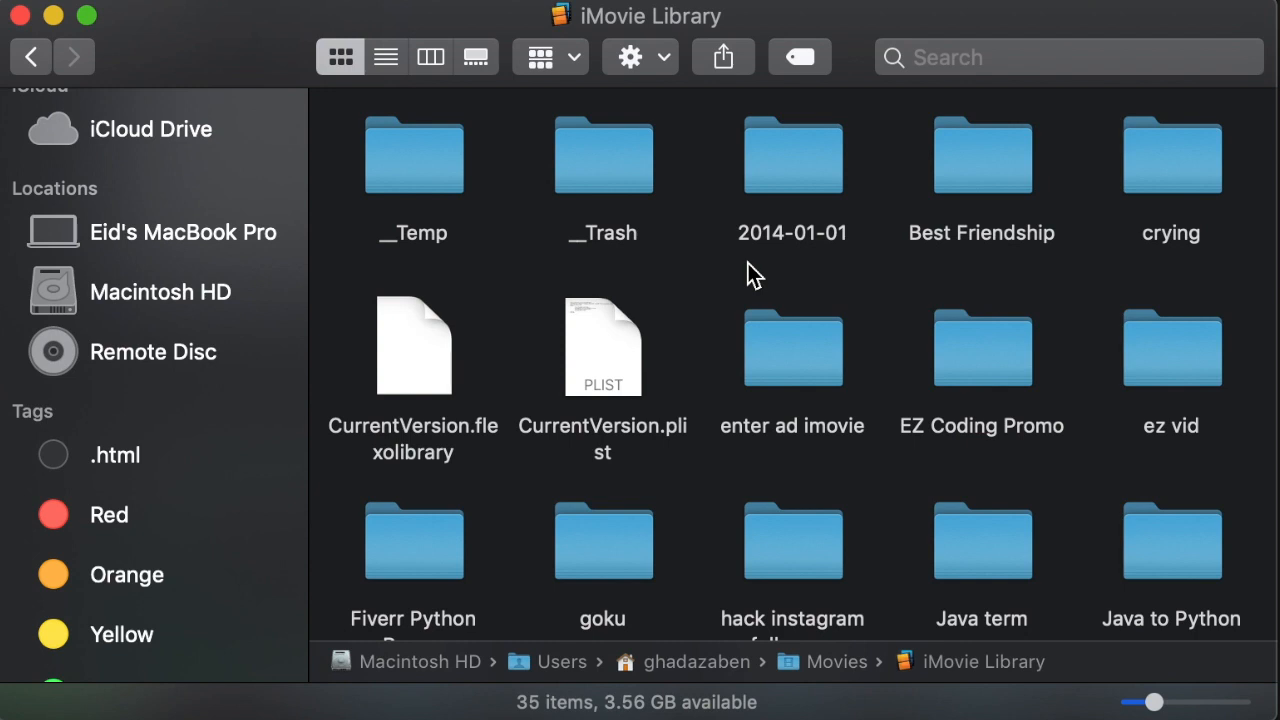
{"action": "scroll", "scroll_direction": "down", "scroll_amount": 3}
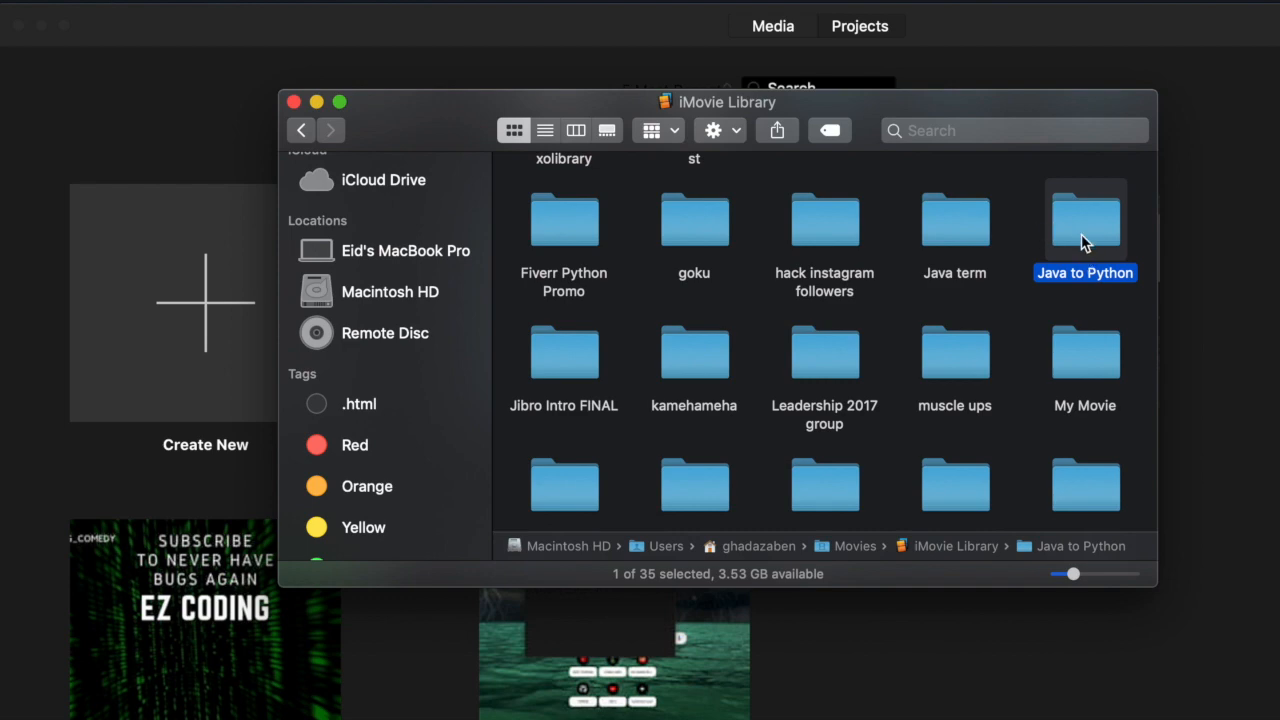
Get Info on Java to Python, revealing it occupies 865.8 MB across 53 items.
{"action": "key", "text": "cmd+i"}
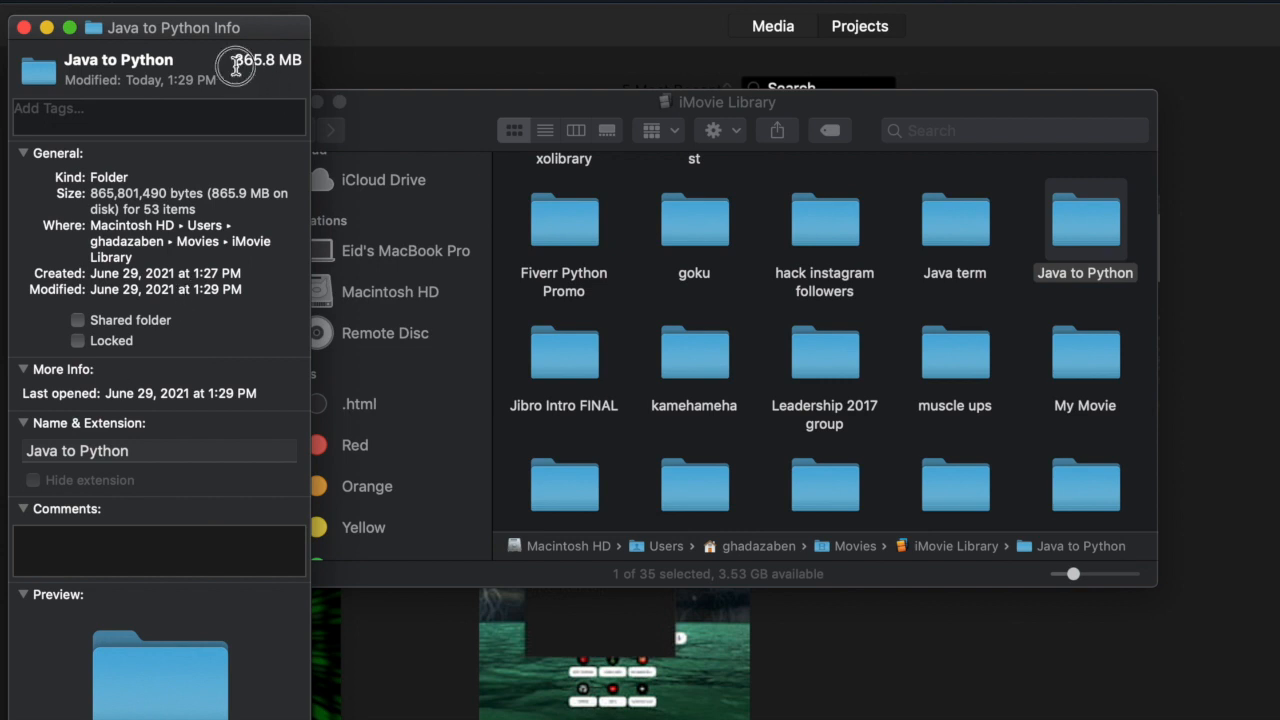
{"action": "double_click", "coordinate": [268, 60]}
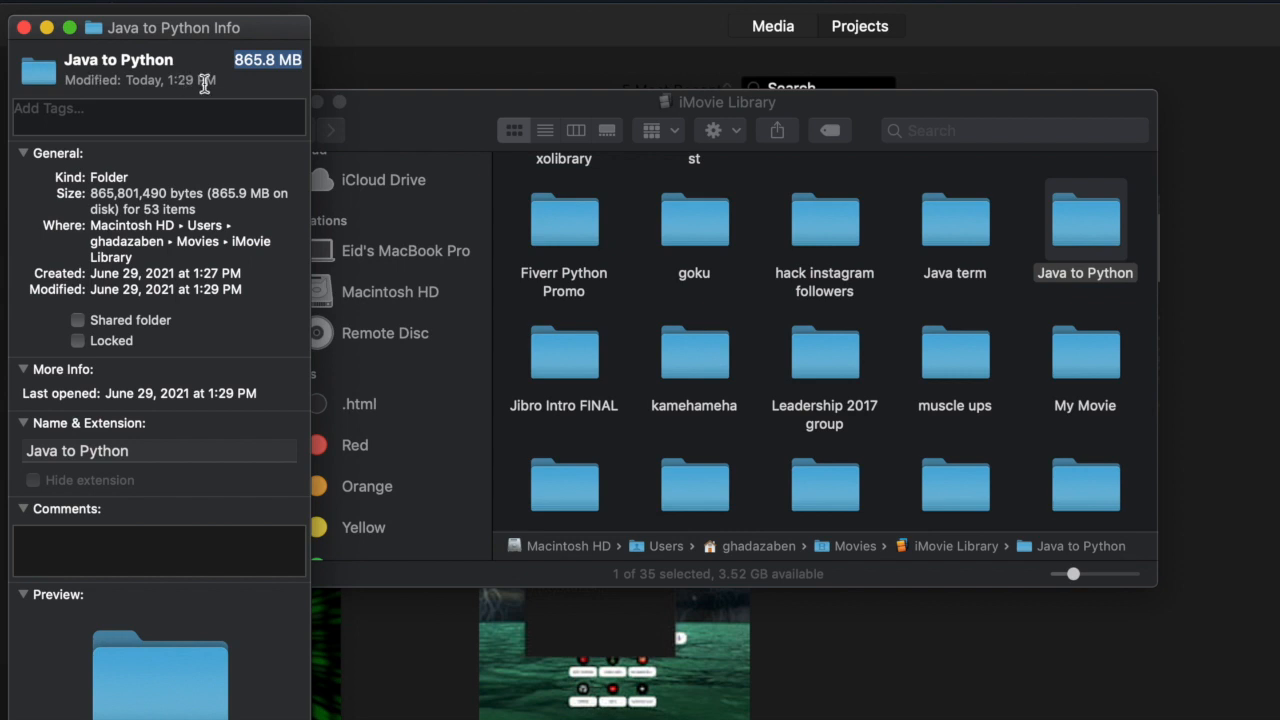
{"action": "mouse_move", "coordinate": [268, 82]}
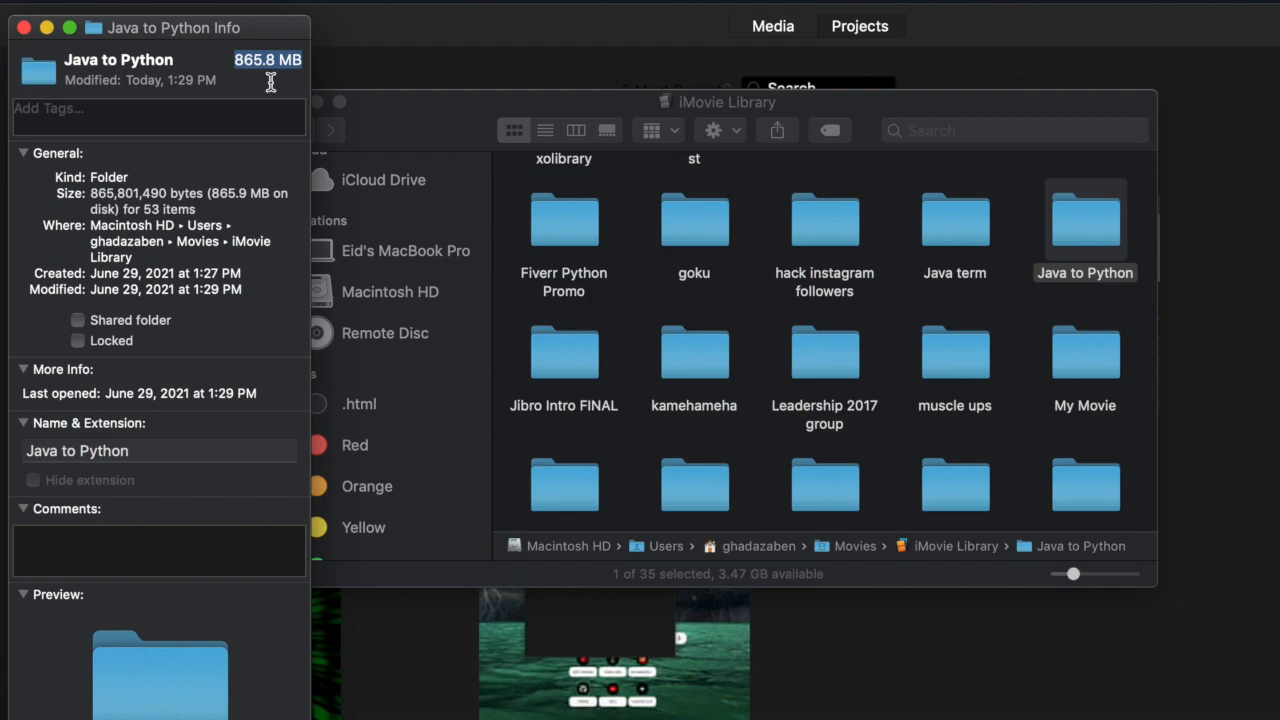
{"action": "mouse_move", "coordinate": [1104, 248]}
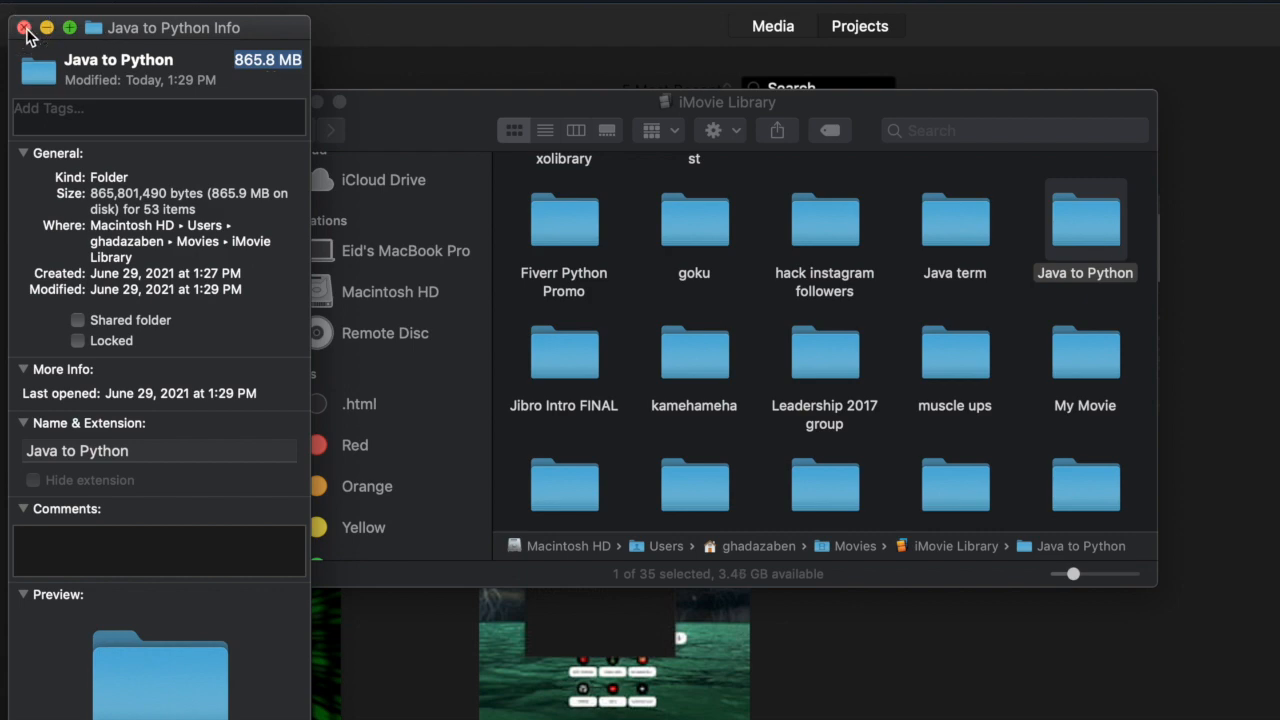
Close the info window and move the Java to Python folder to the Trash.
{"action": "left_click", "coordinate": [24, 28]}
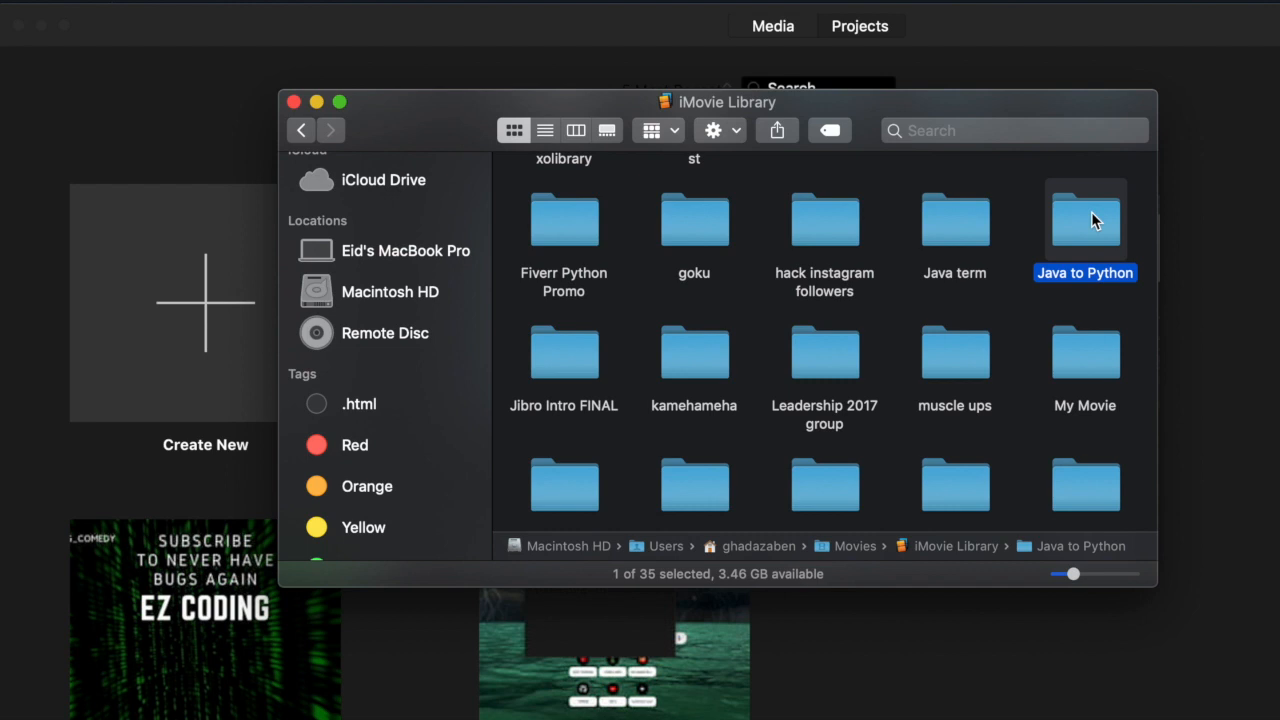
{"action": "right_click", "coordinate": [1084, 220]}
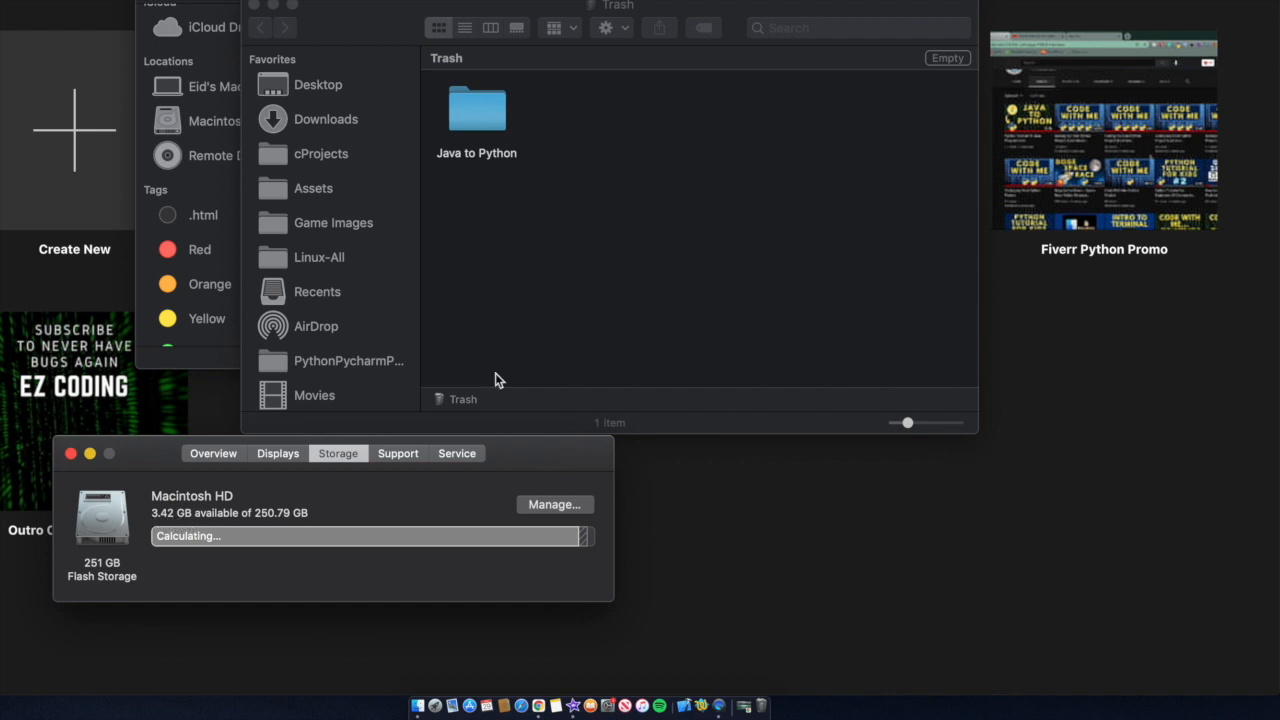
Empty the Trash permanently, raising free space to 4.48 GB.
{"action": "left_click", "coordinate": [946, 56]}
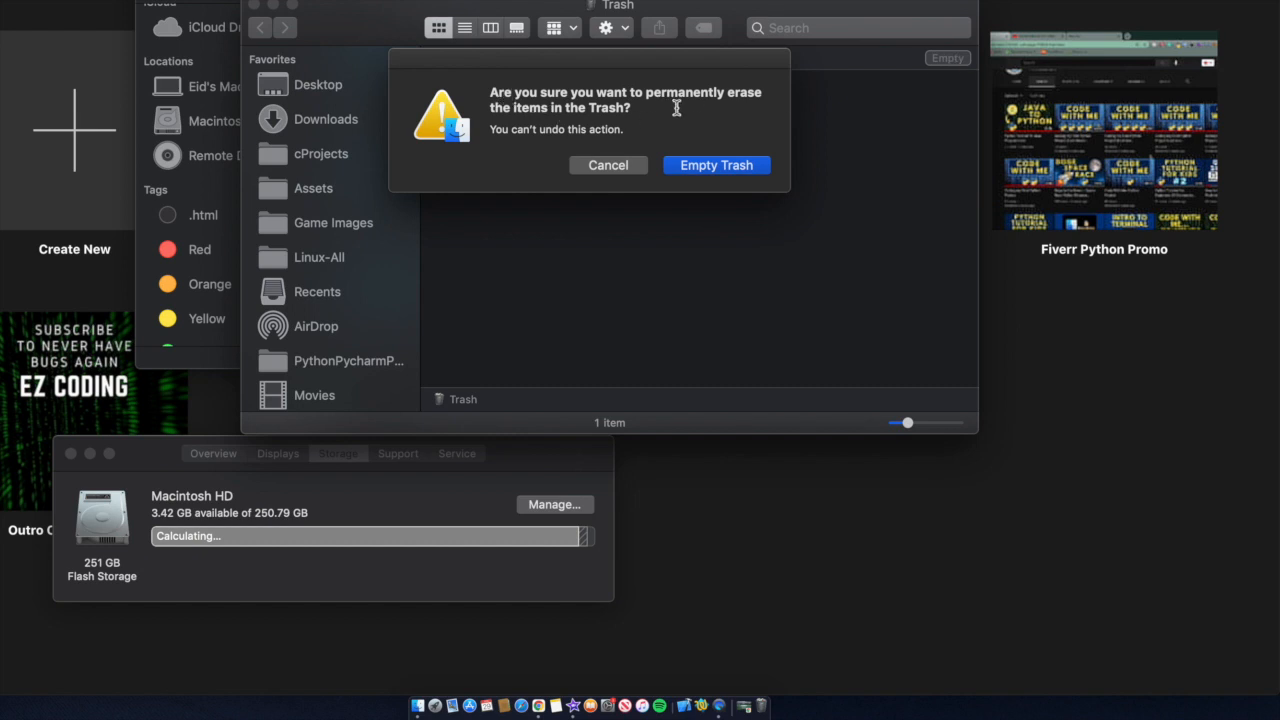
{"action": "left_click", "coordinate": [716, 164]}
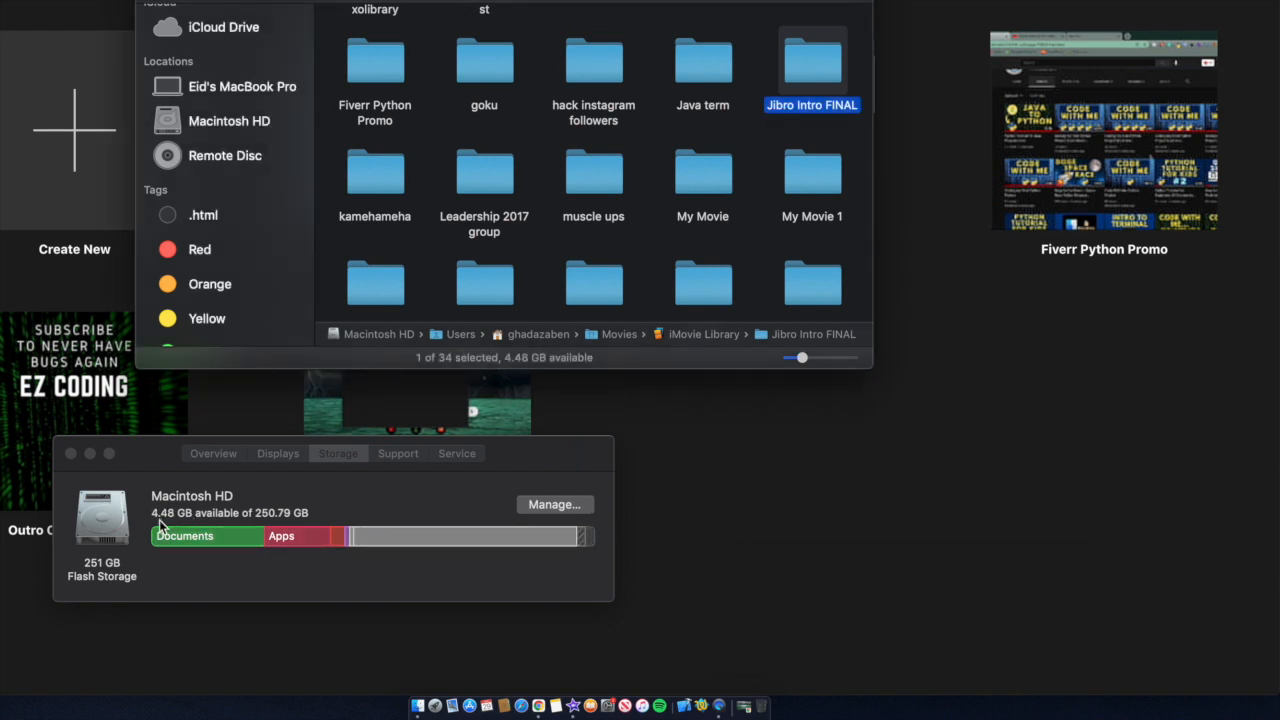
{"action": "mouse_move", "coordinate": [164, 530]}
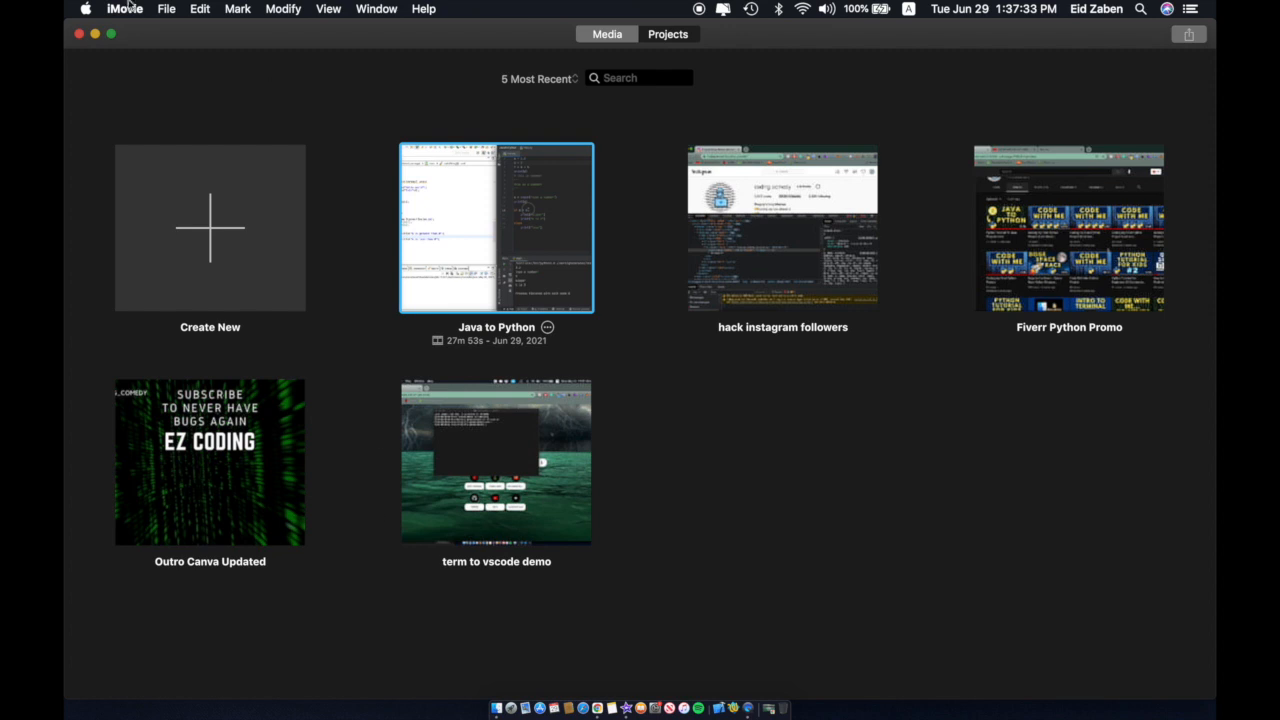
Quit iMovie and relaunch it from the Dock, triggering the damaged-library warning.
{"action": "left_click", "coordinate": [124, 8]}
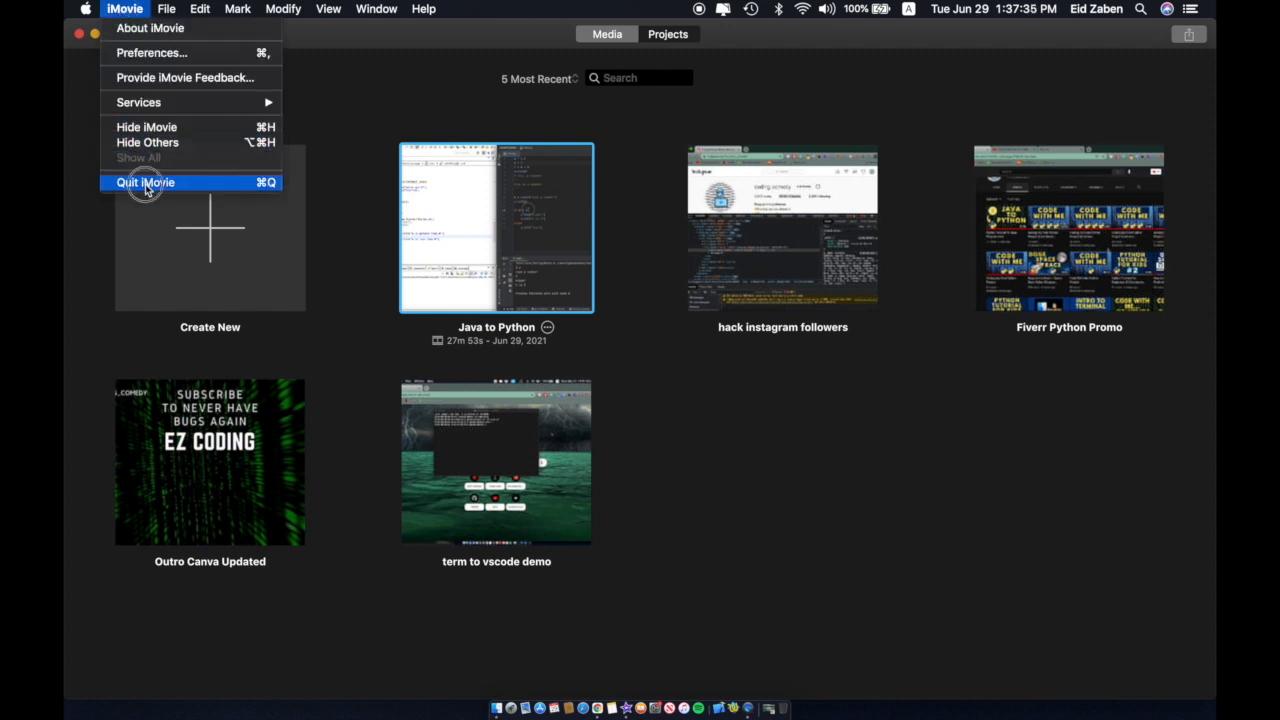
{"action": "left_click", "coordinate": [144, 182]}
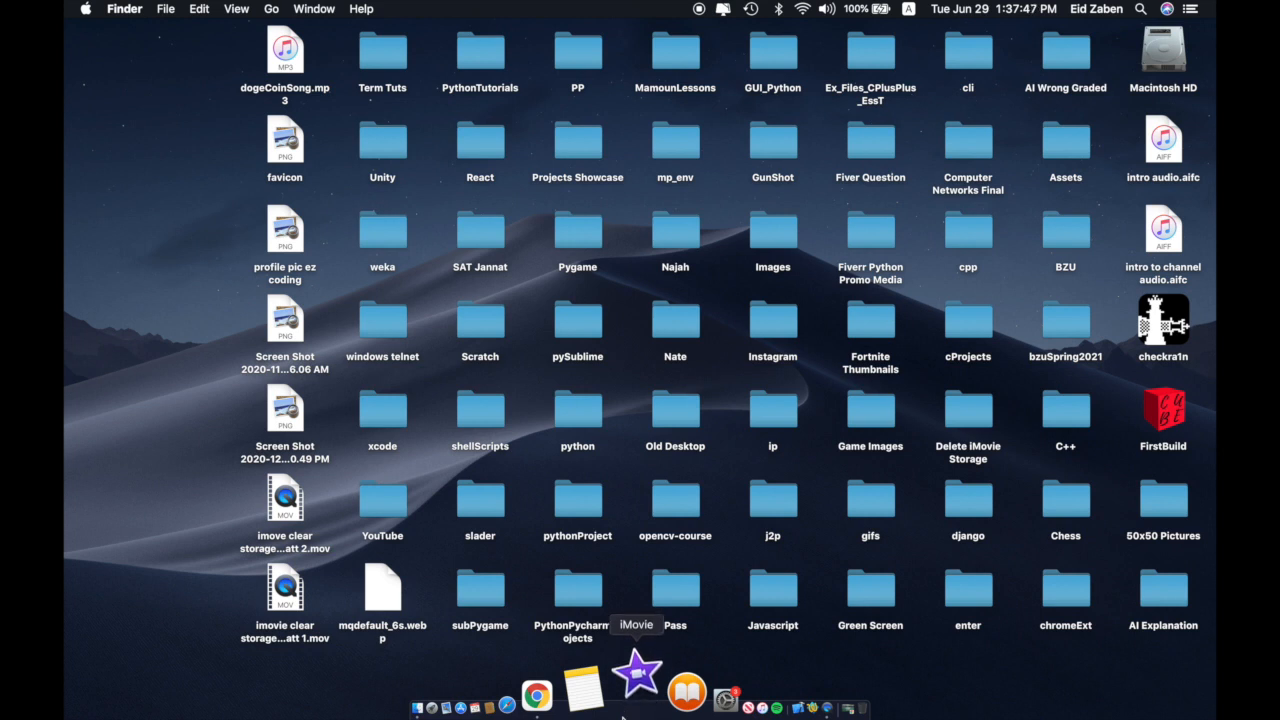
{"action": "left_click", "coordinate": [624, 684]}
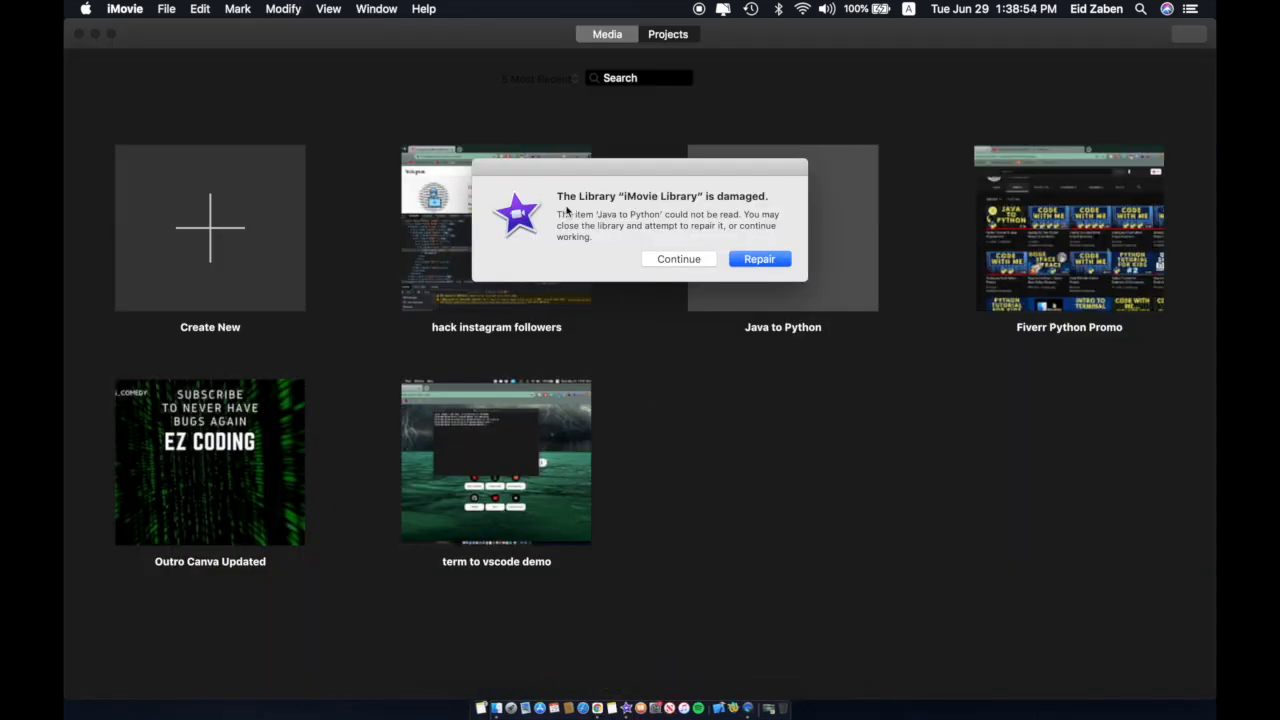
{"action": "mouse_move", "coordinate": [636, 204]}
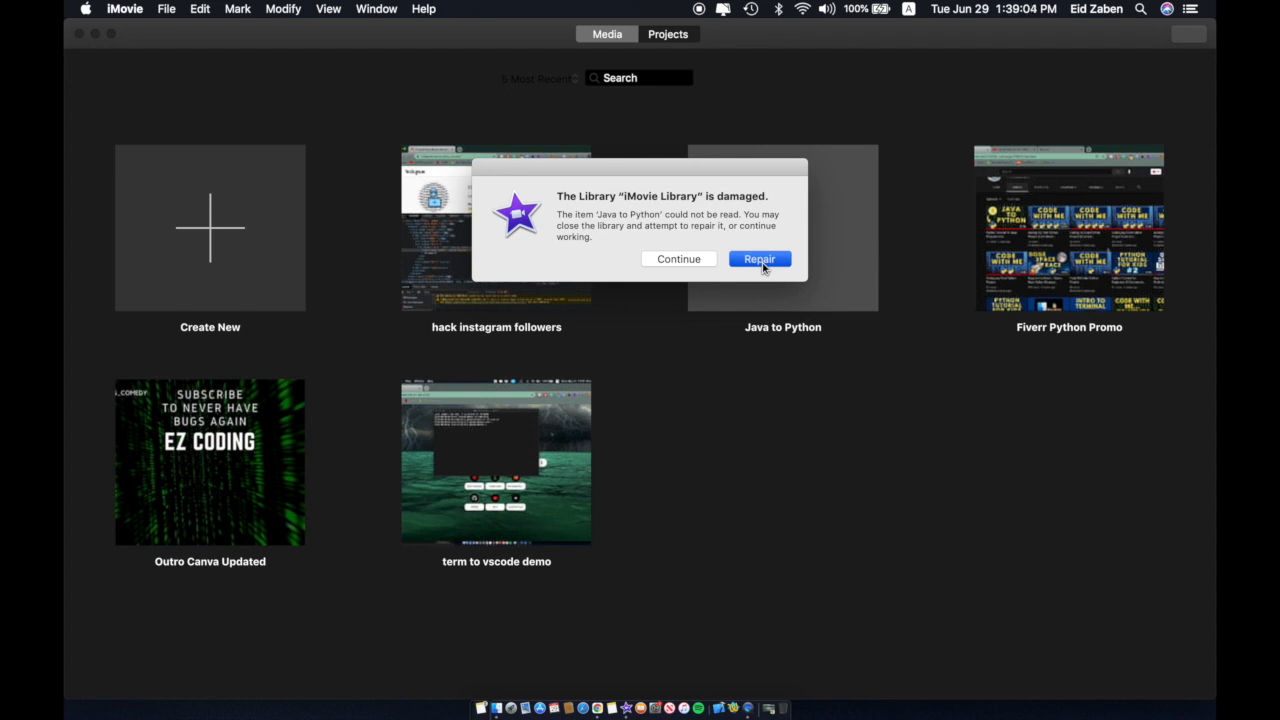
Choose Repair so iMovie validates and repairs the damaged library.
{"action": "left_click", "coordinate": [758, 260]}
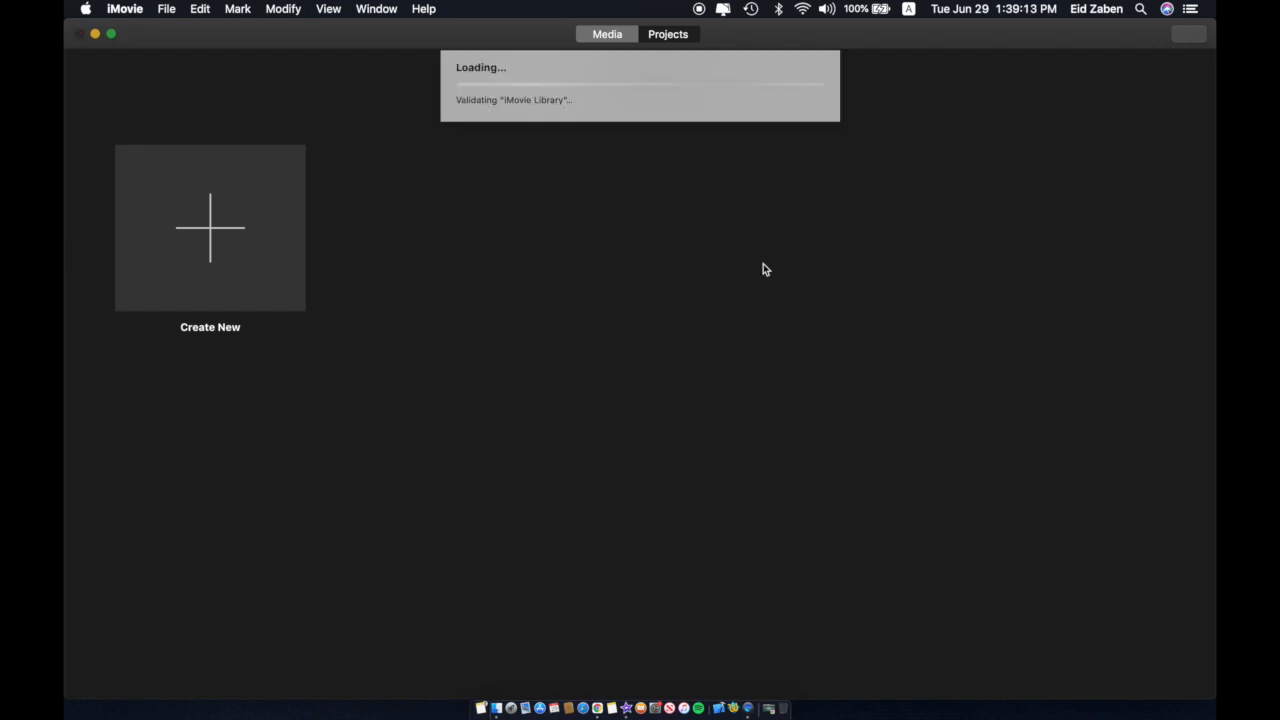
{"action": "mouse_move", "coordinate": [658, 228]}
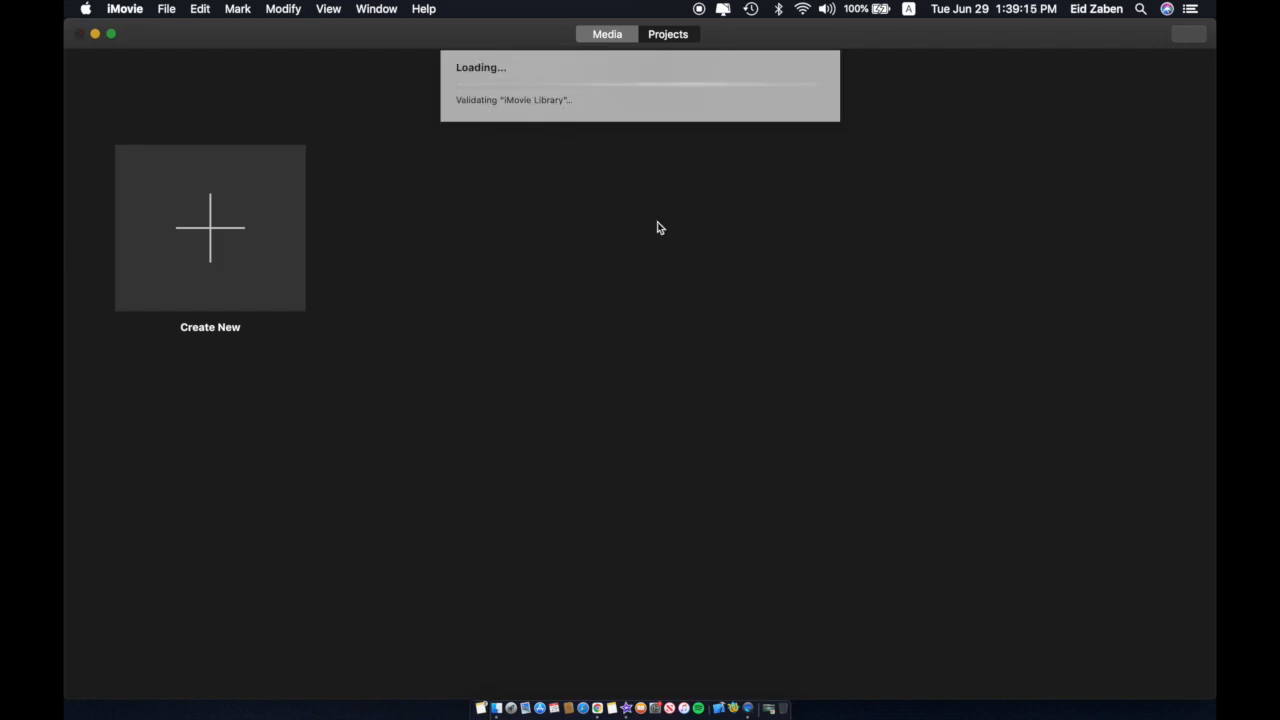